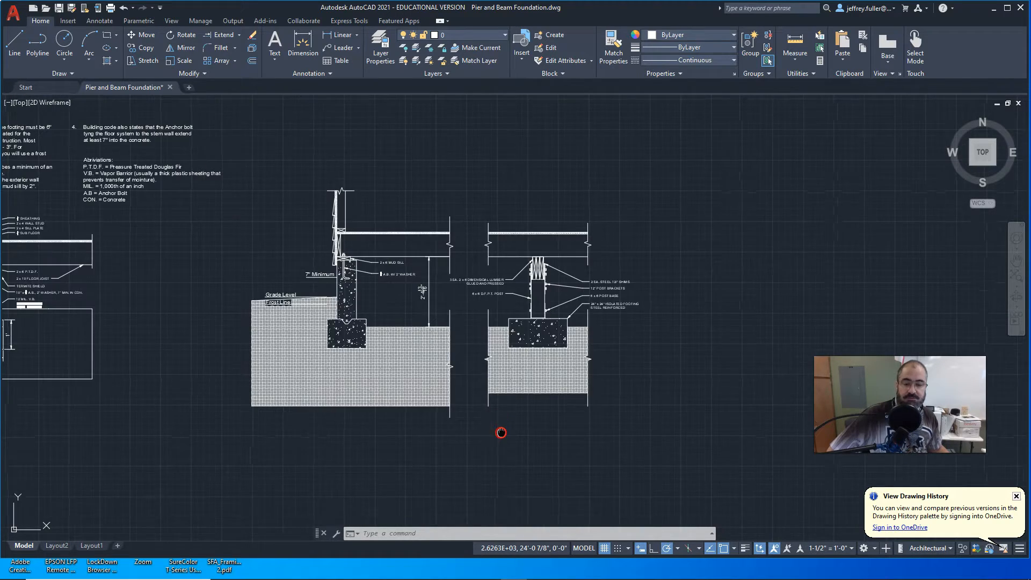
Offset the footing lines 12 and draw the closing line to complete the rectangular footing outline.
scroll("down", 3)
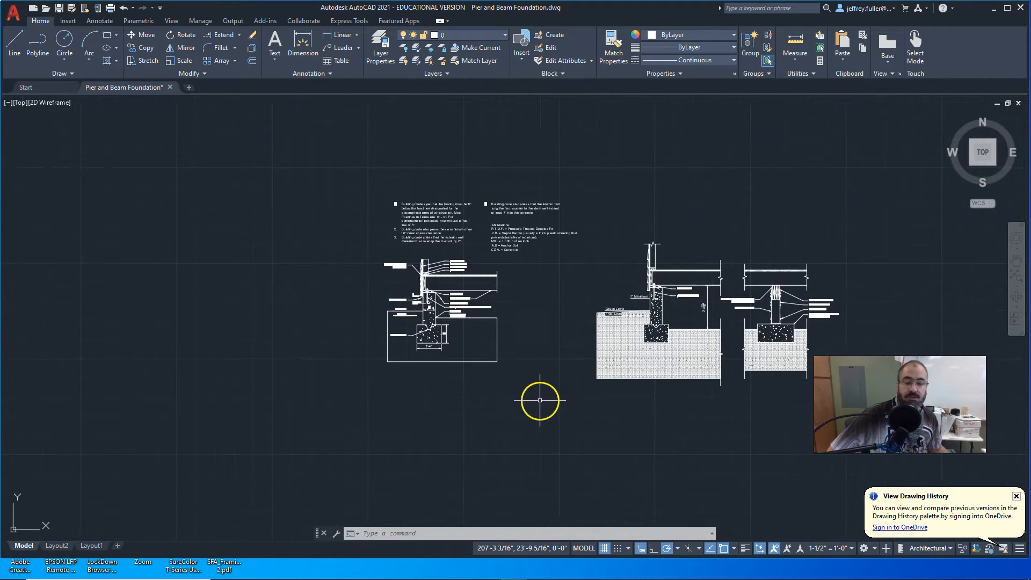
mouse_move(504, 394)
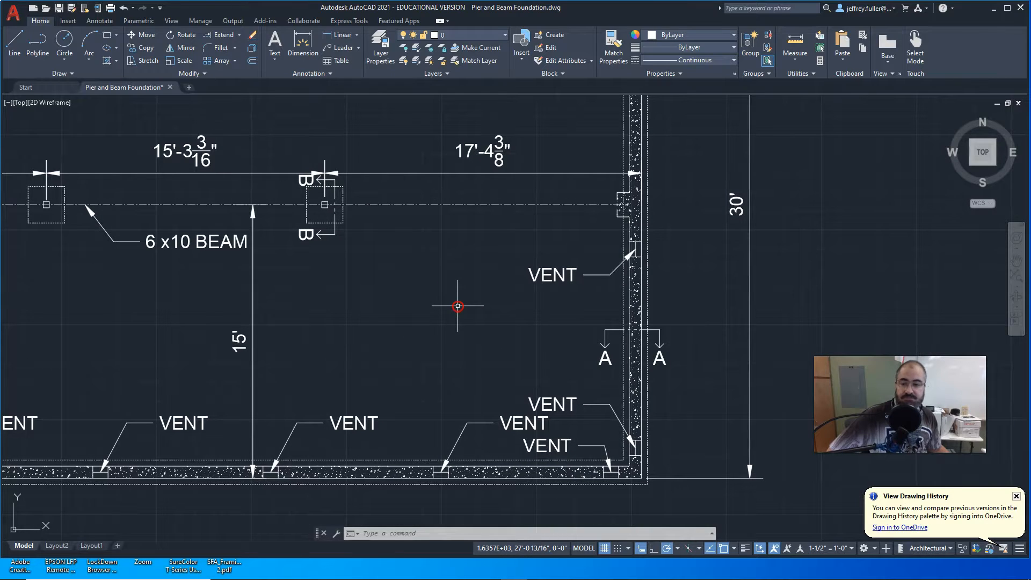
mouse_move(499, 332)
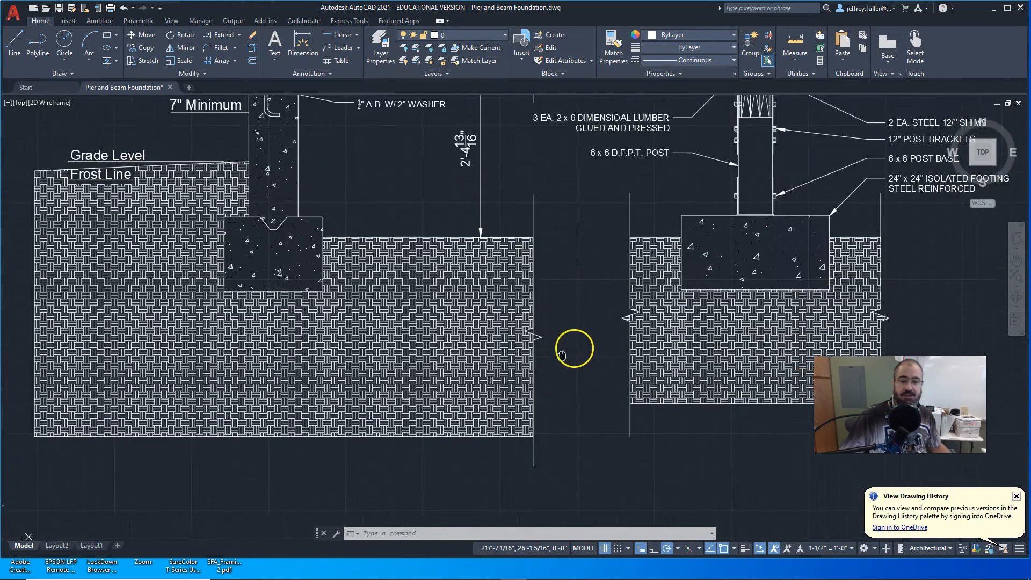
scroll("down", 3)
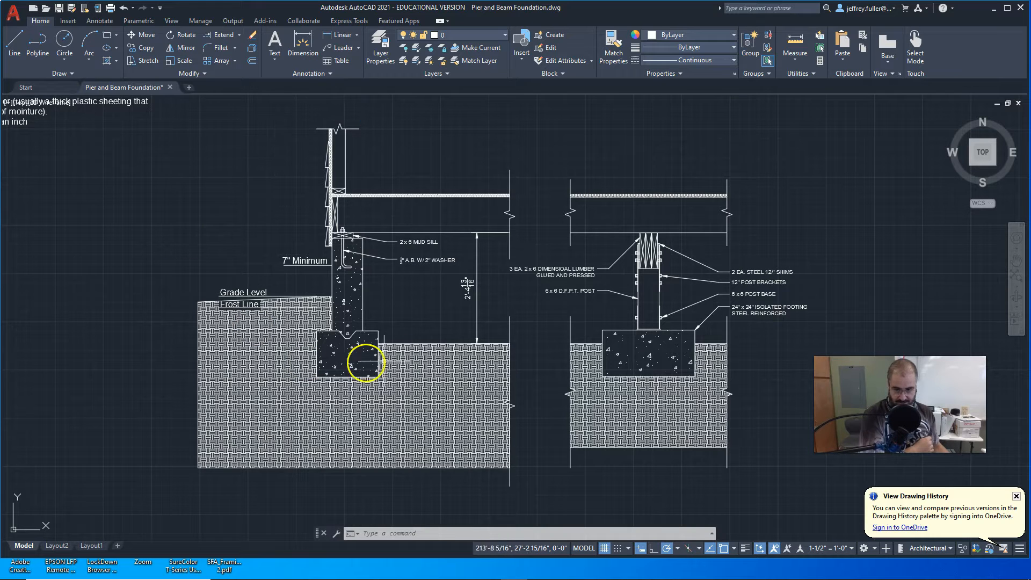
mouse_move(443, 320)
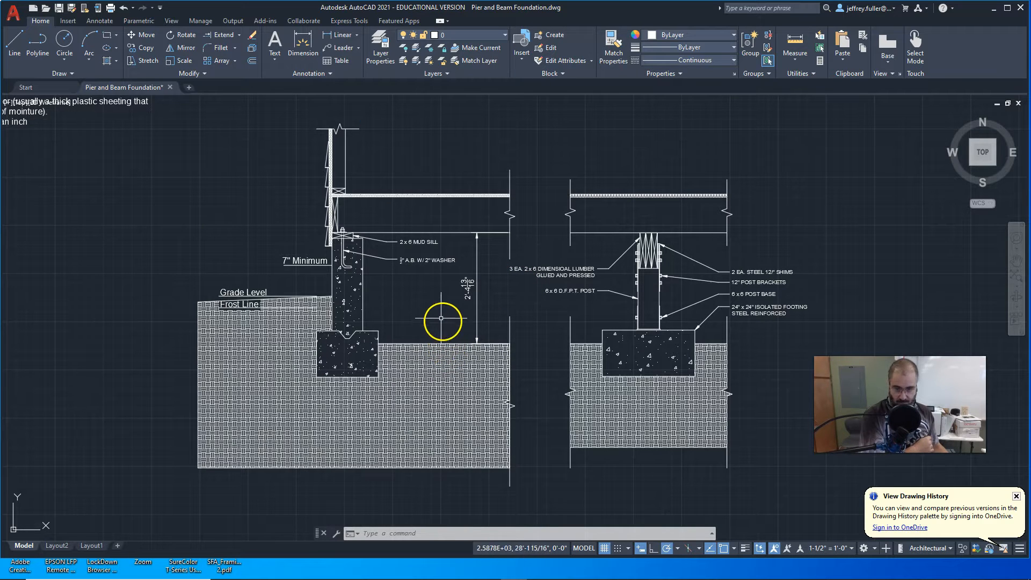
mouse_move(431, 311)
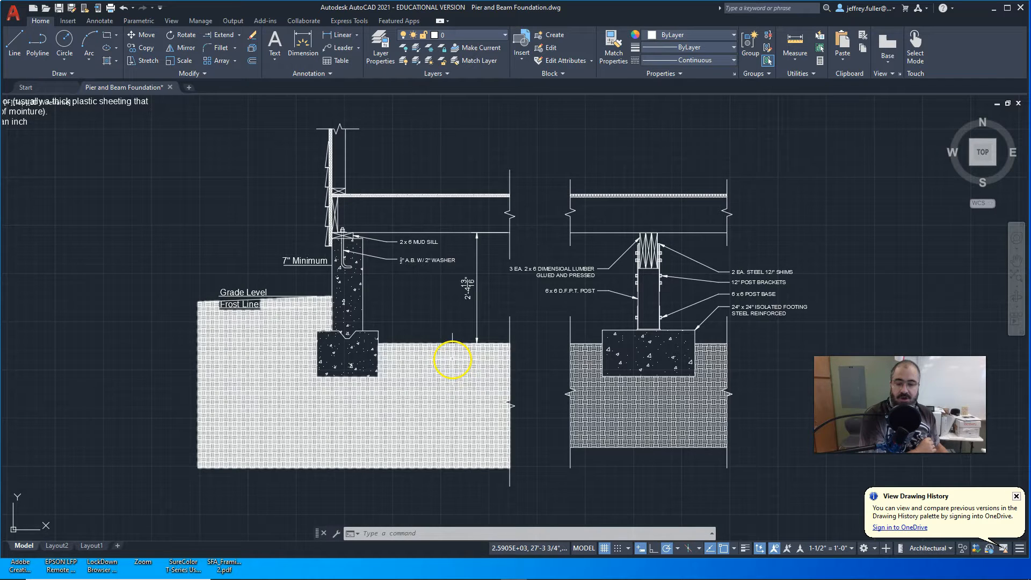
mouse_move(467, 346)
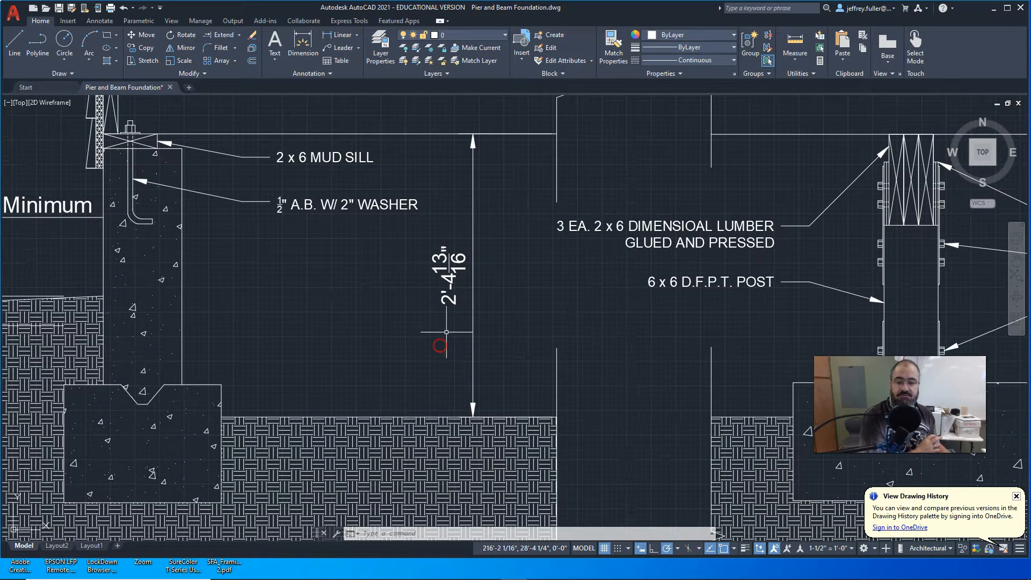
mouse_move(529, 135)
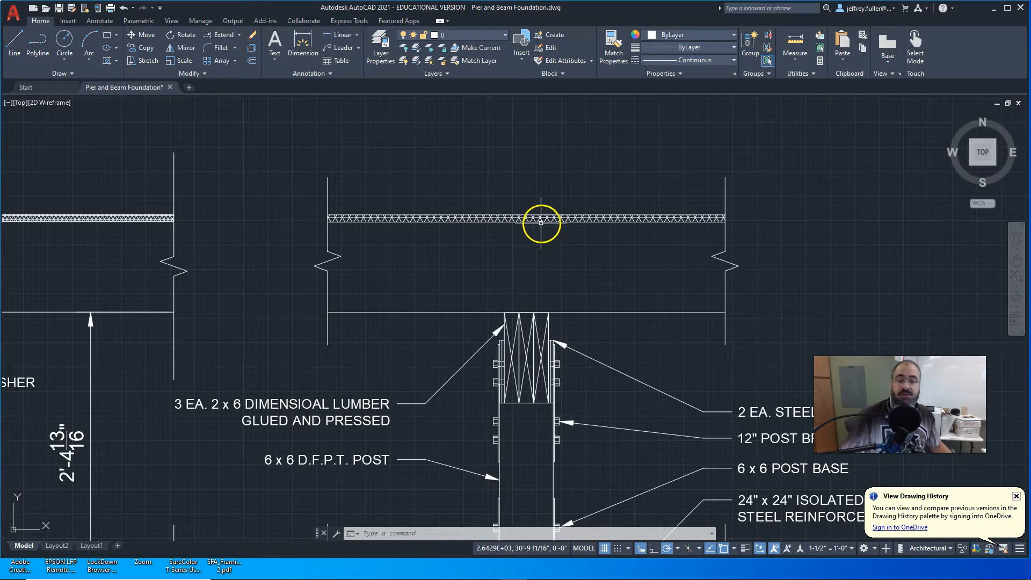
mouse_move(530, 219)
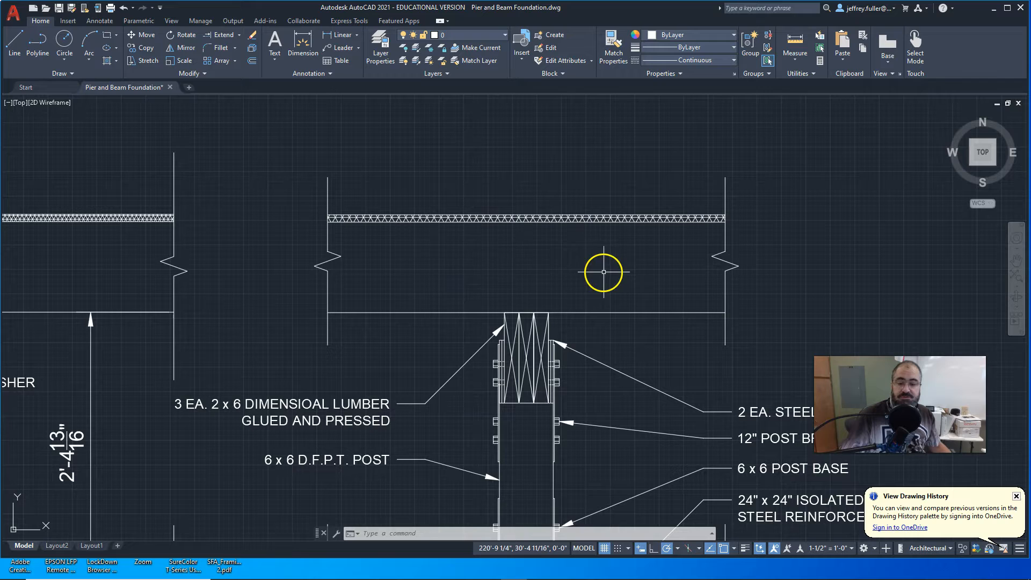
mouse_move(535, 263)
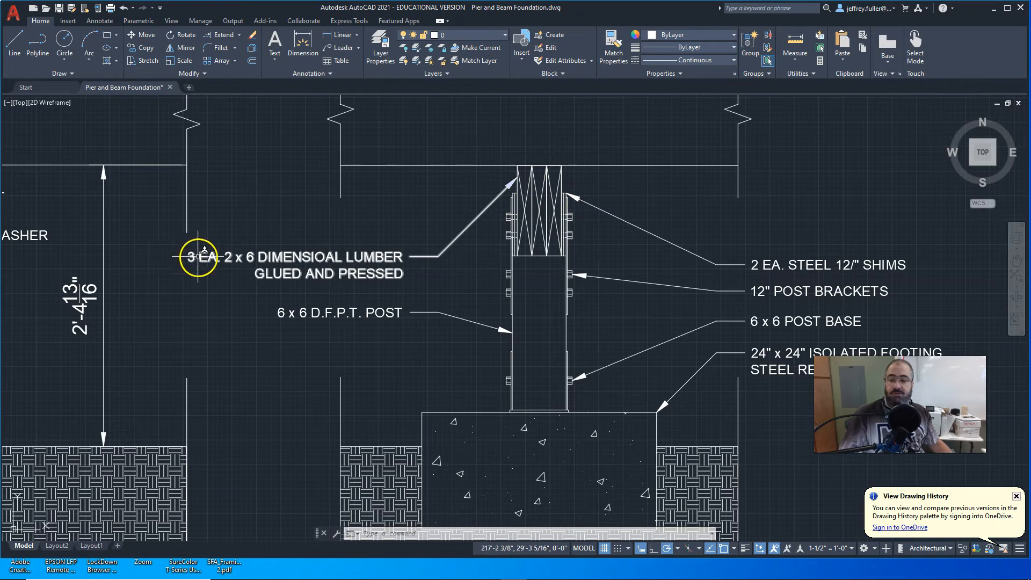
mouse_move(301, 276)
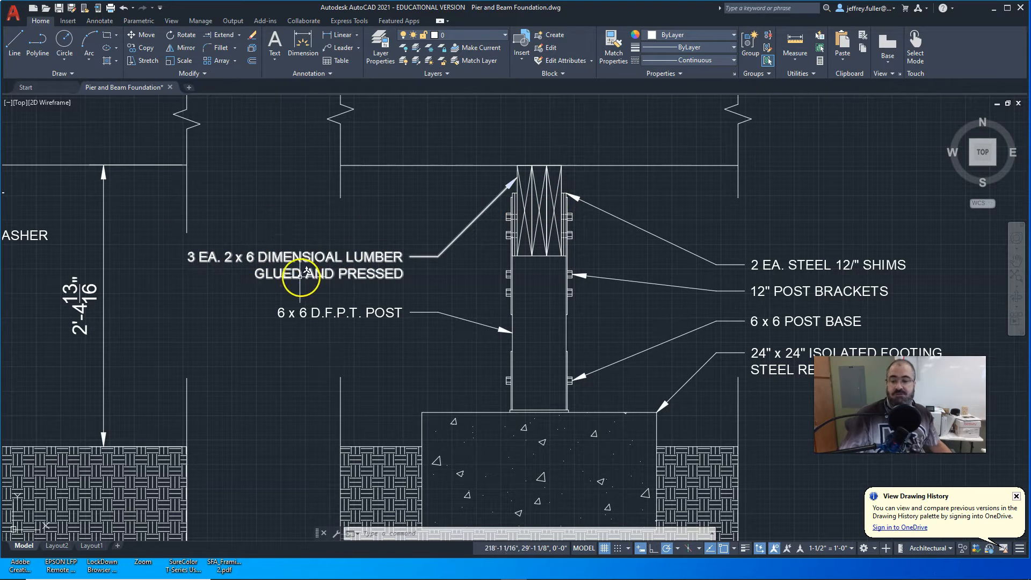
mouse_move(374, 270)
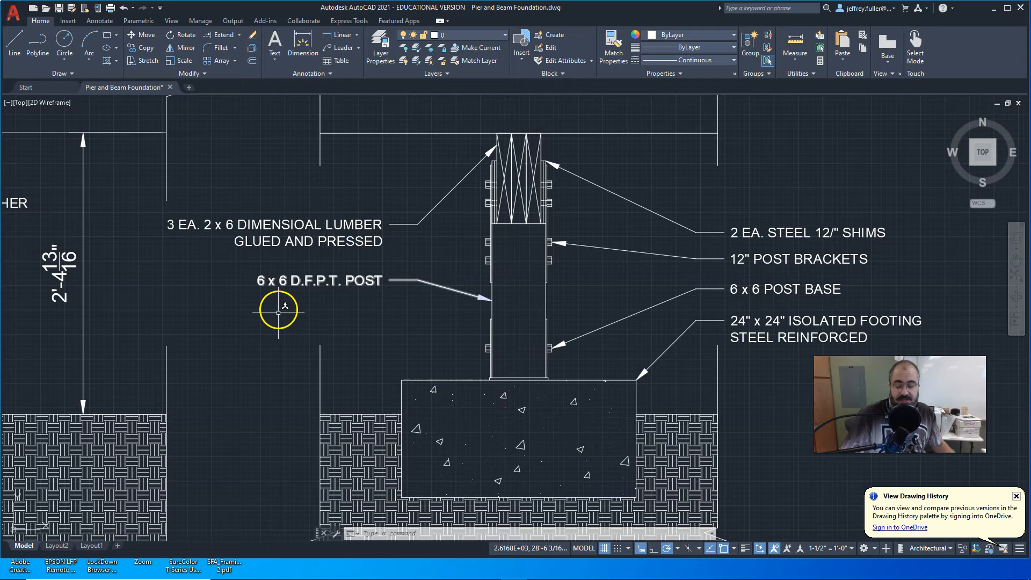
mouse_move(269, 281)
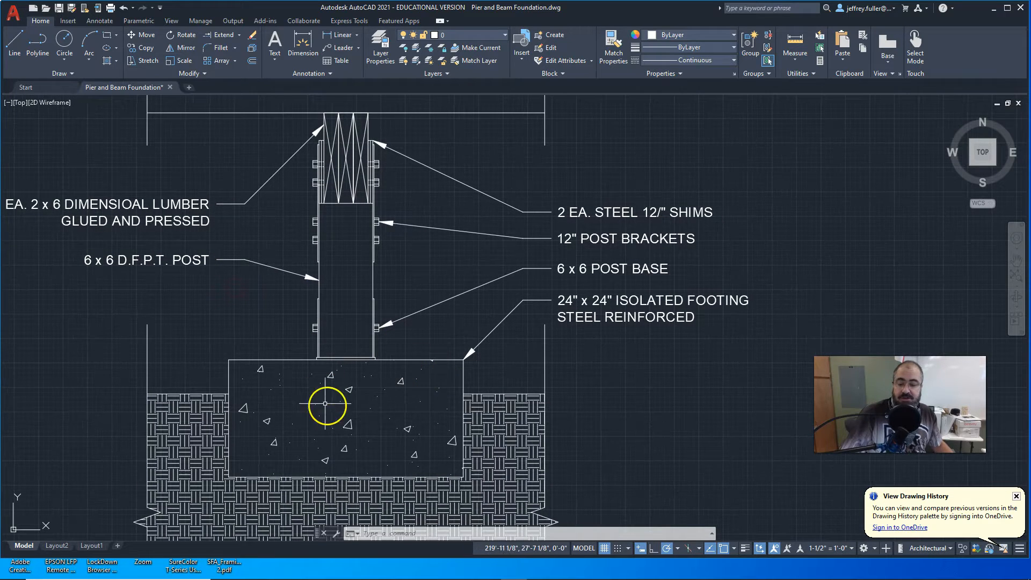
mouse_move(632, 308)
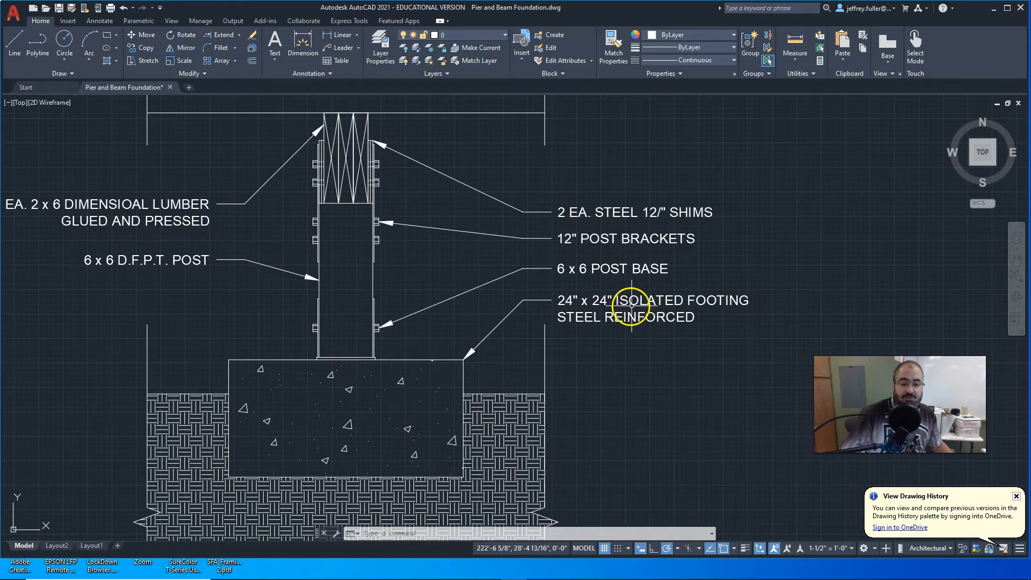
mouse_move(595, 319)
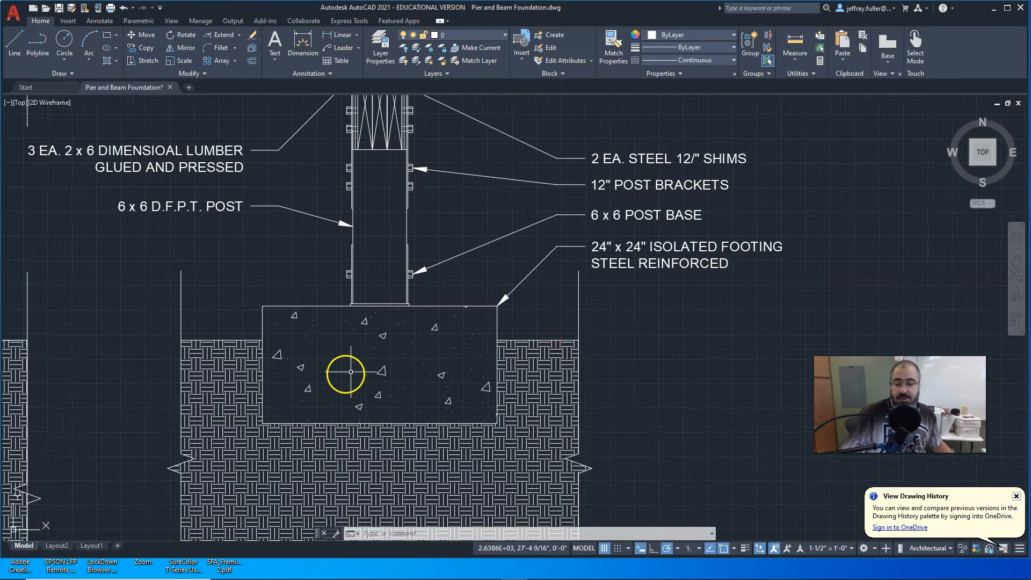
mouse_move(446, 369)
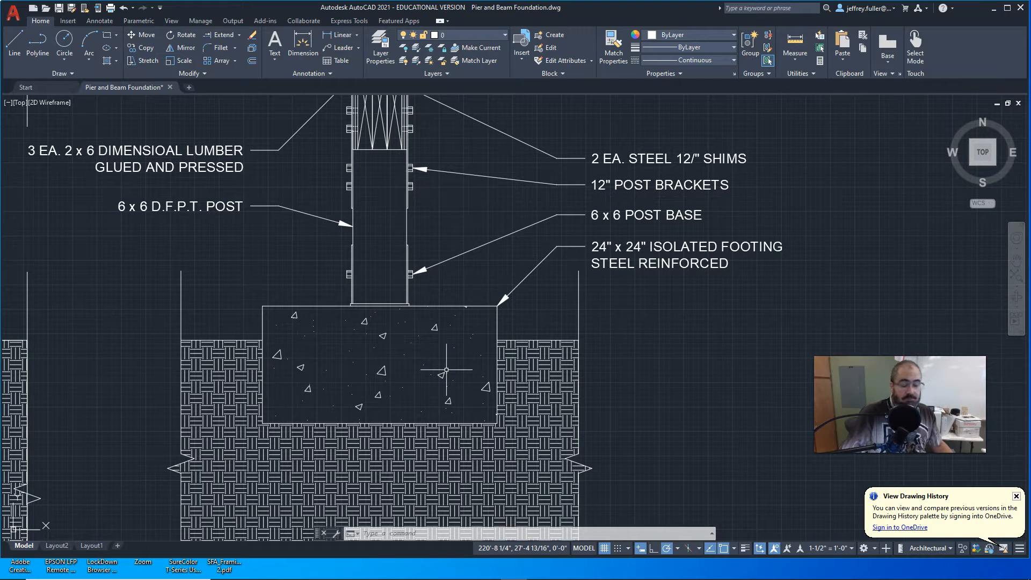
mouse_move(431, 375)
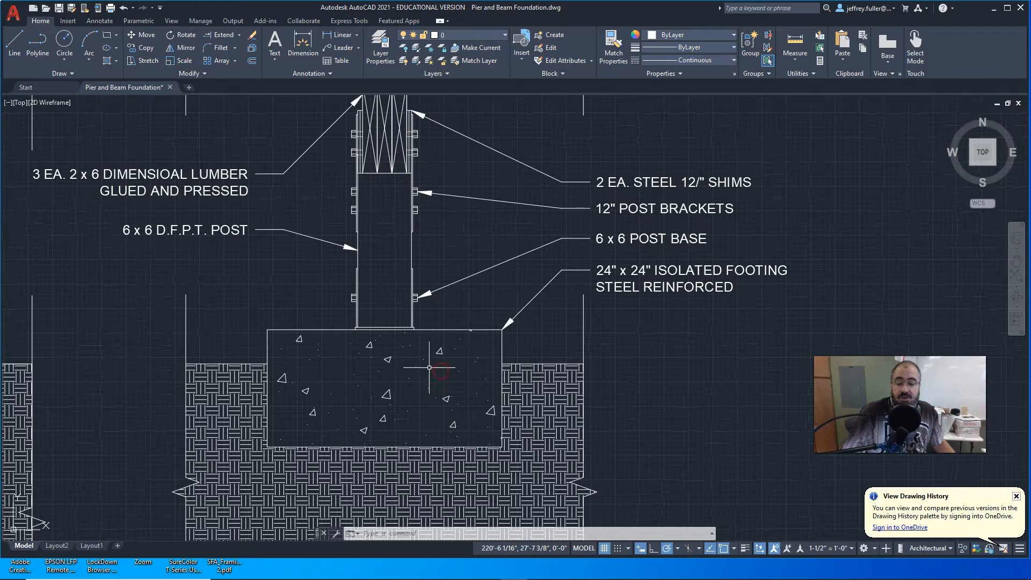
mouse_move(427, 378)
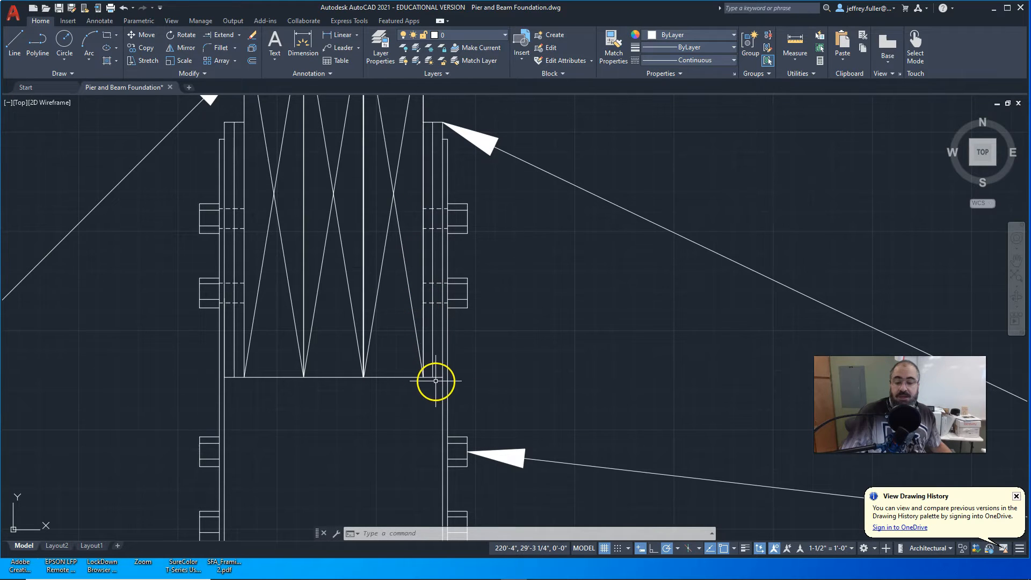
scroll("down", 3)
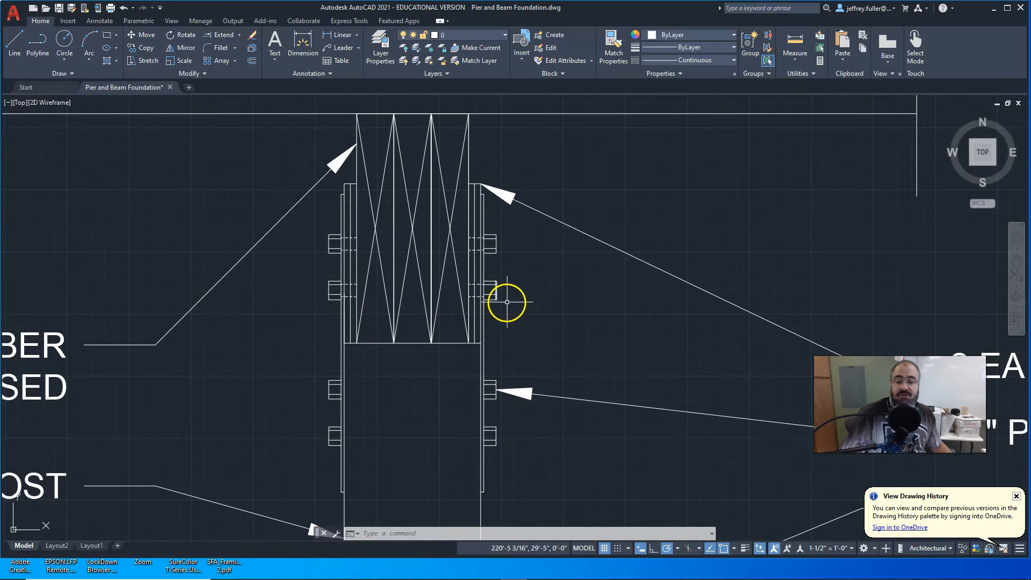
mouse_move(474, 283)
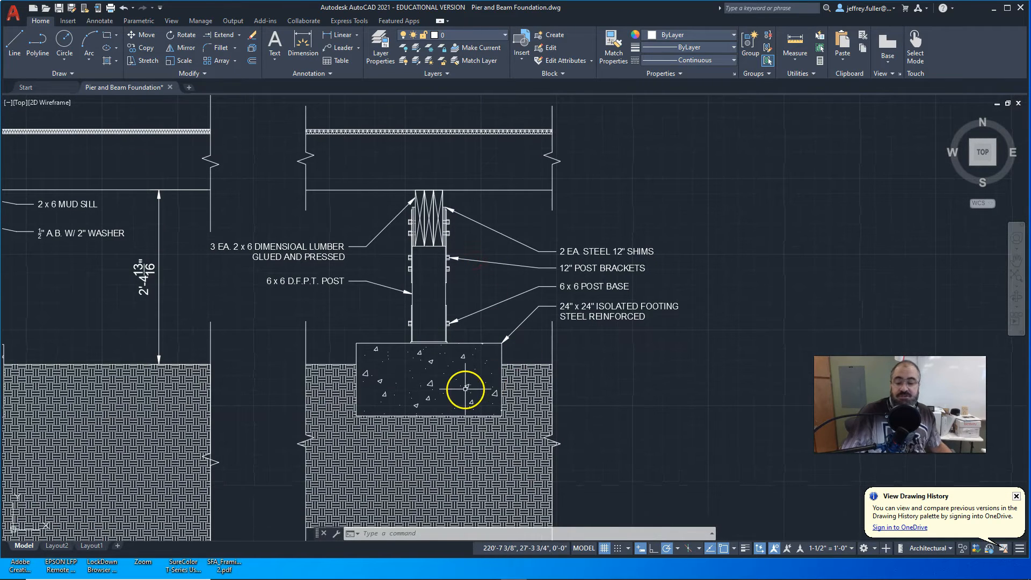
mouse_move(498, 156)
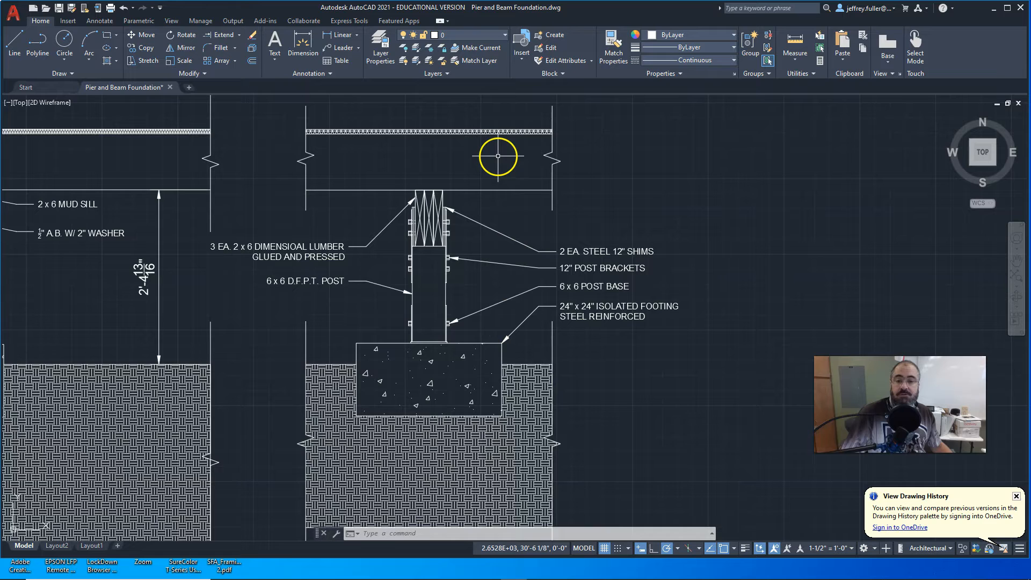
mouse_move(493, 308)
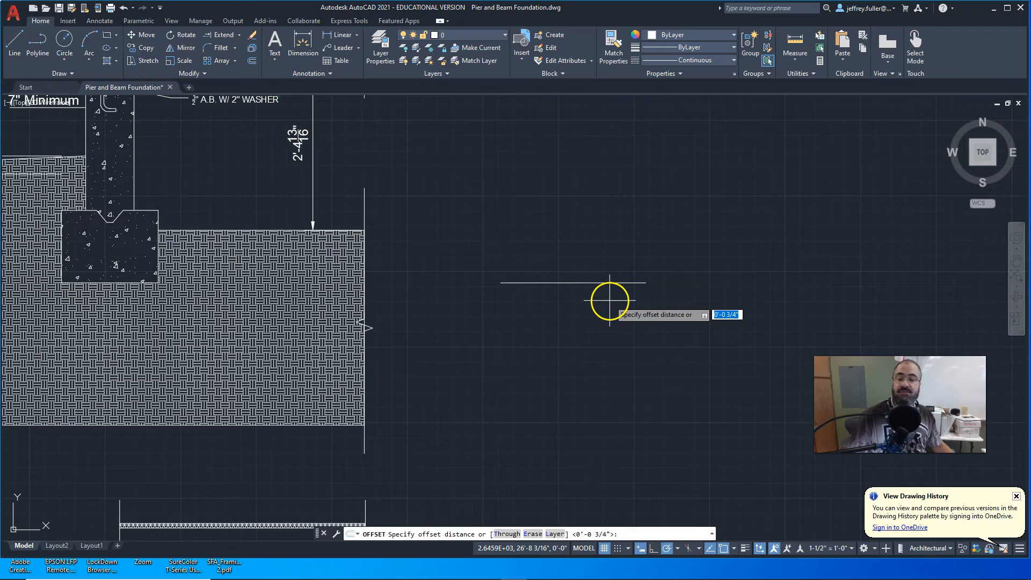
type("12")
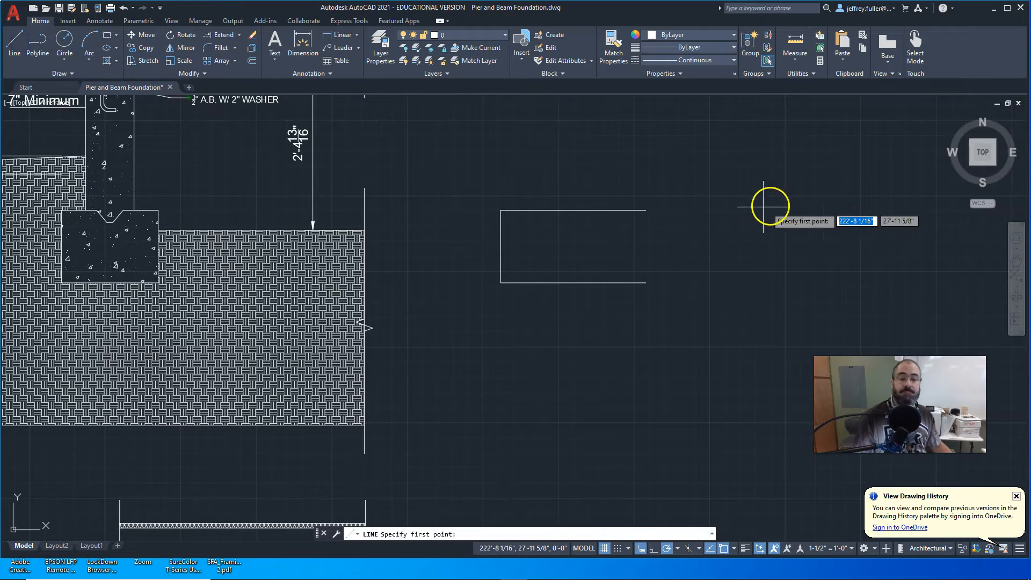
left_click(648, 279)
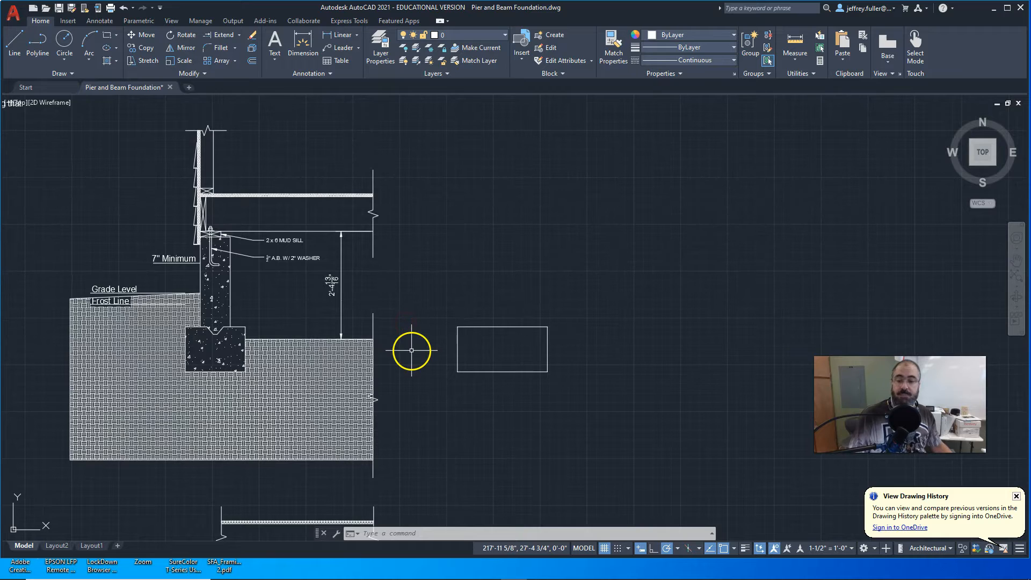
Offset the post centre line 2.75 to both sides to form the post's two edges.
left_click(14, 43)
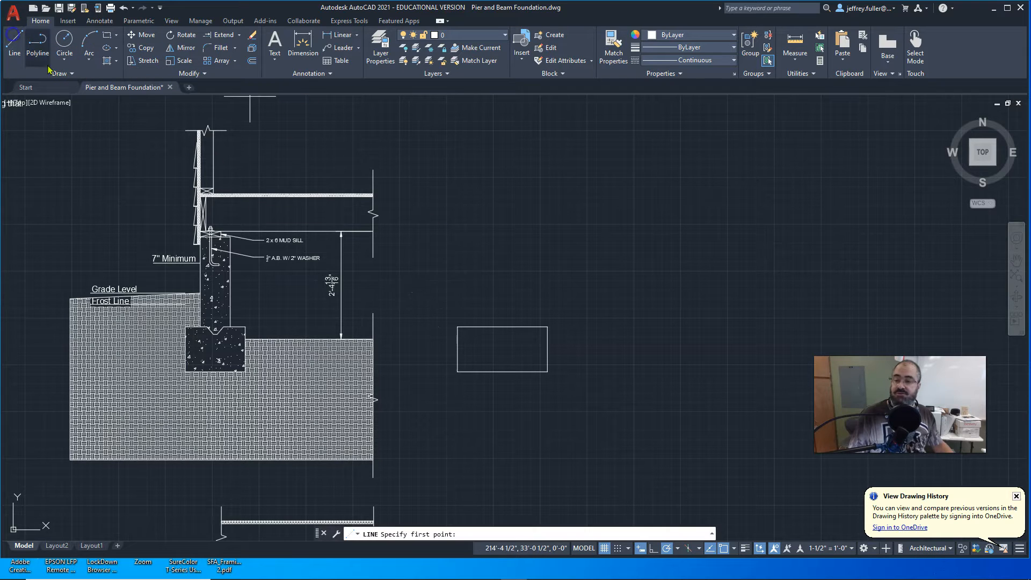
mouse_move(503, 326)
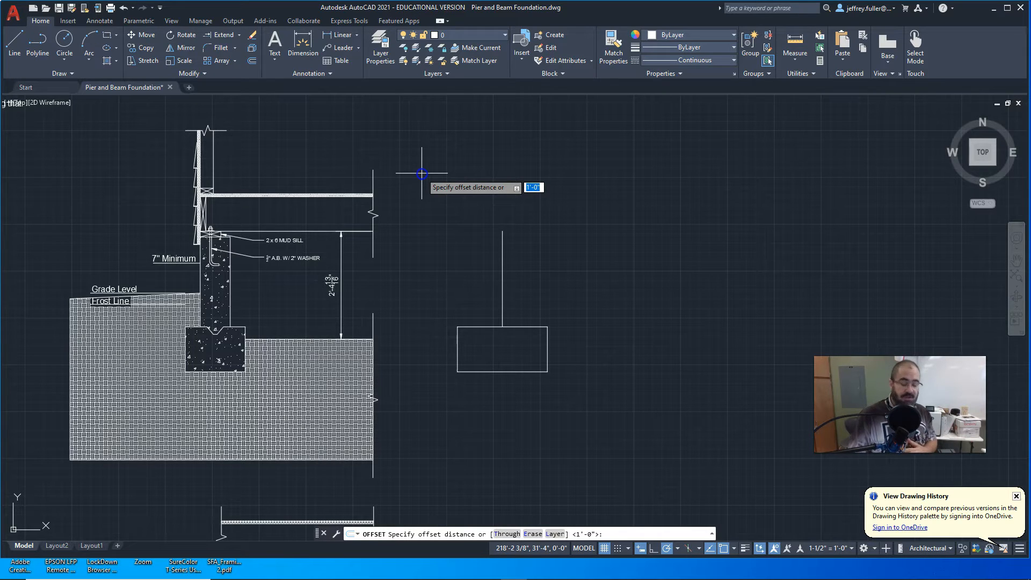
type("2")
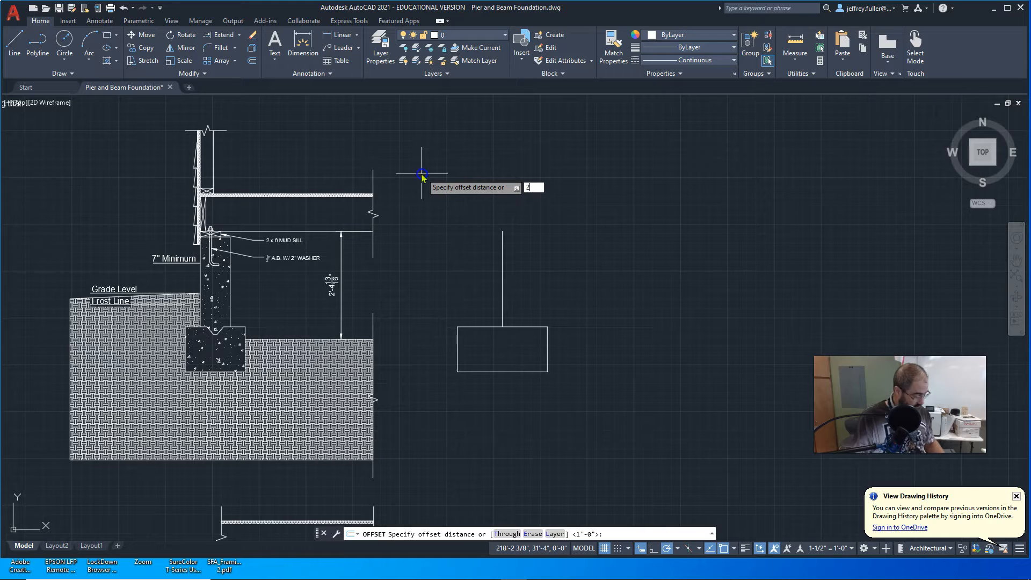
type(".75")
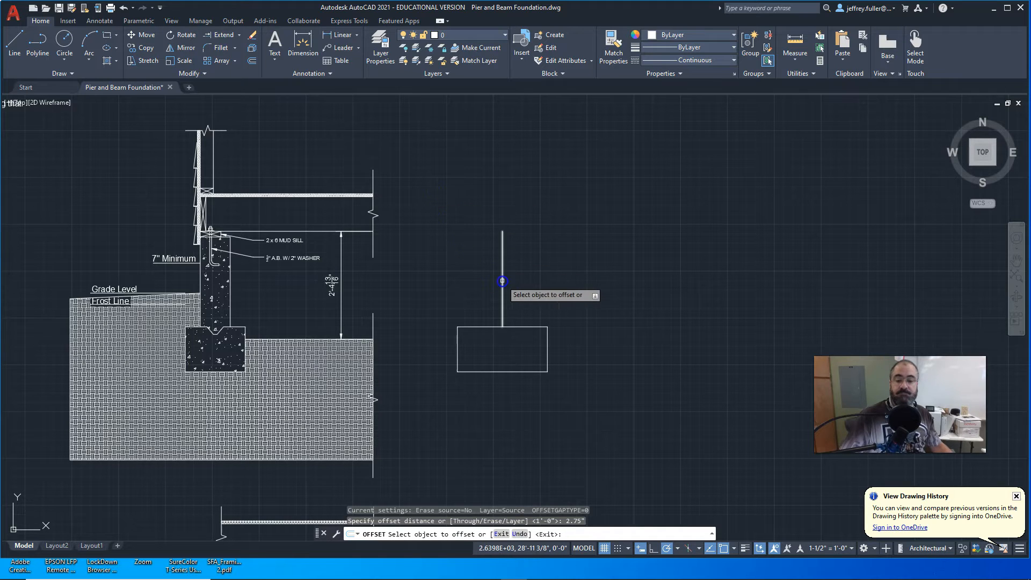
left_click(501, 277)
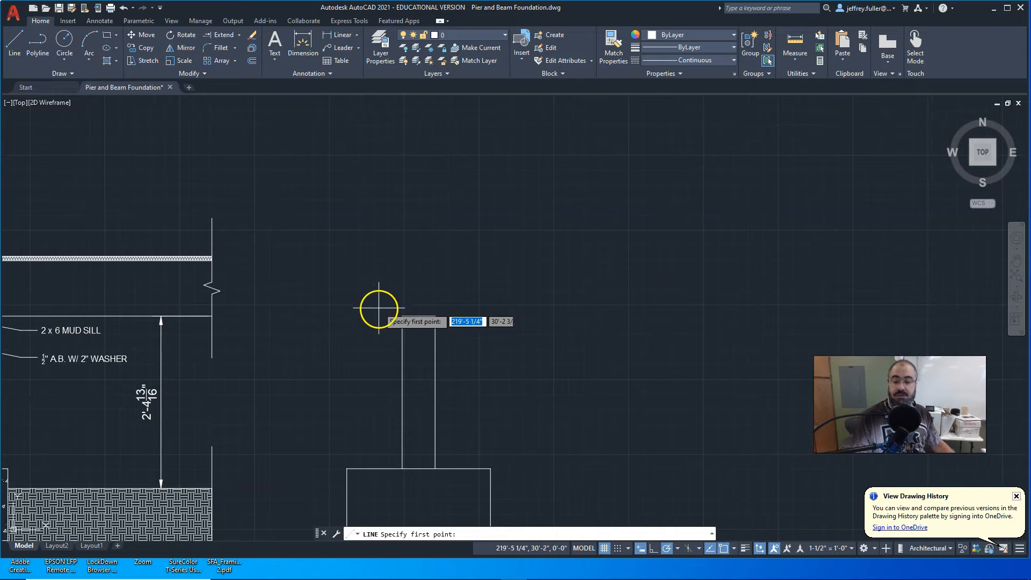
Draw an upright line 9.2 long from the post's top corner for the board edge.
left_click(378, 310)
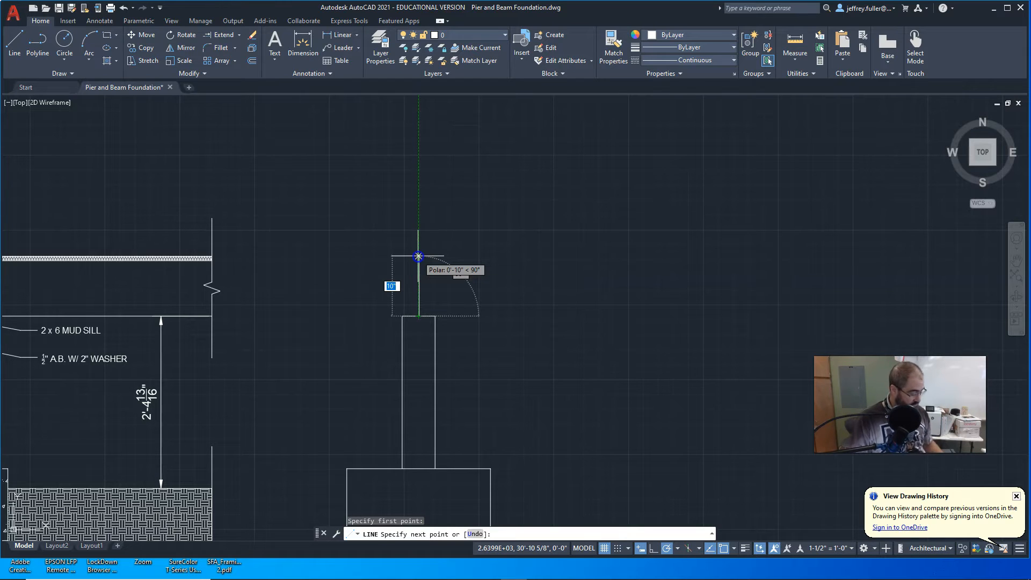
type("9.2")
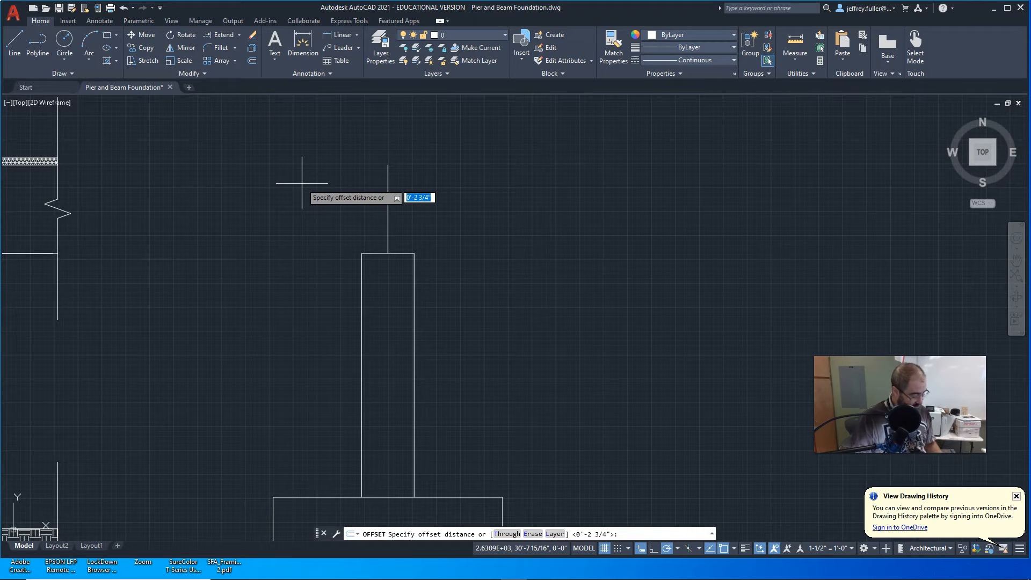
type("3")
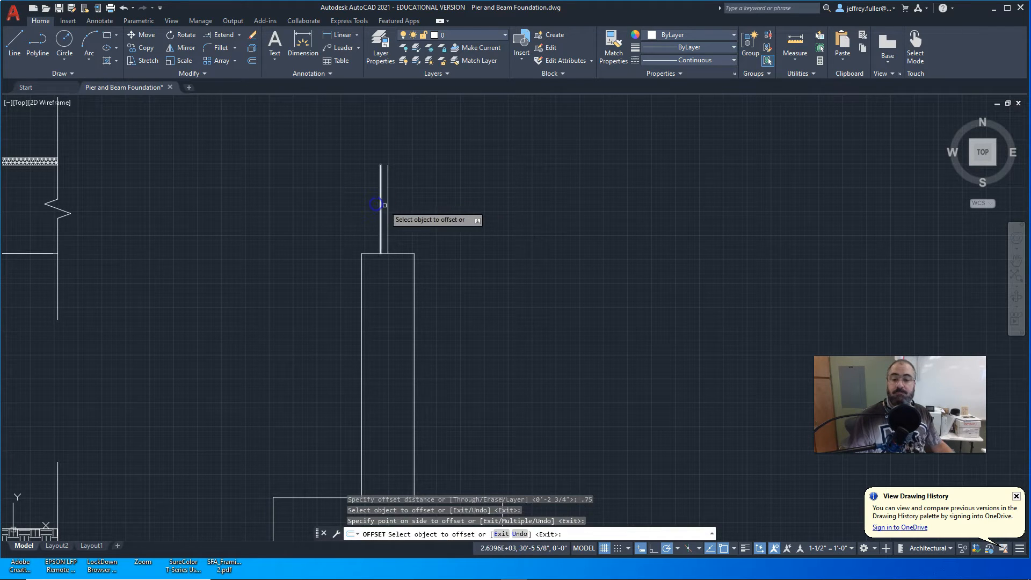
Offset the upright line 3/4 and close the narrow board across its top.
left_click(392, 204)
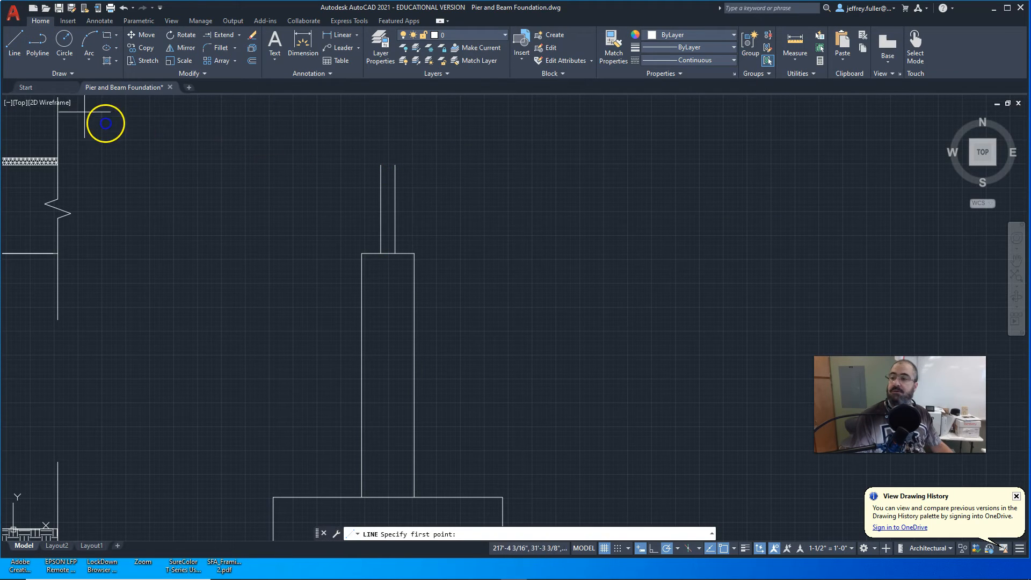
left_click(395, 164)
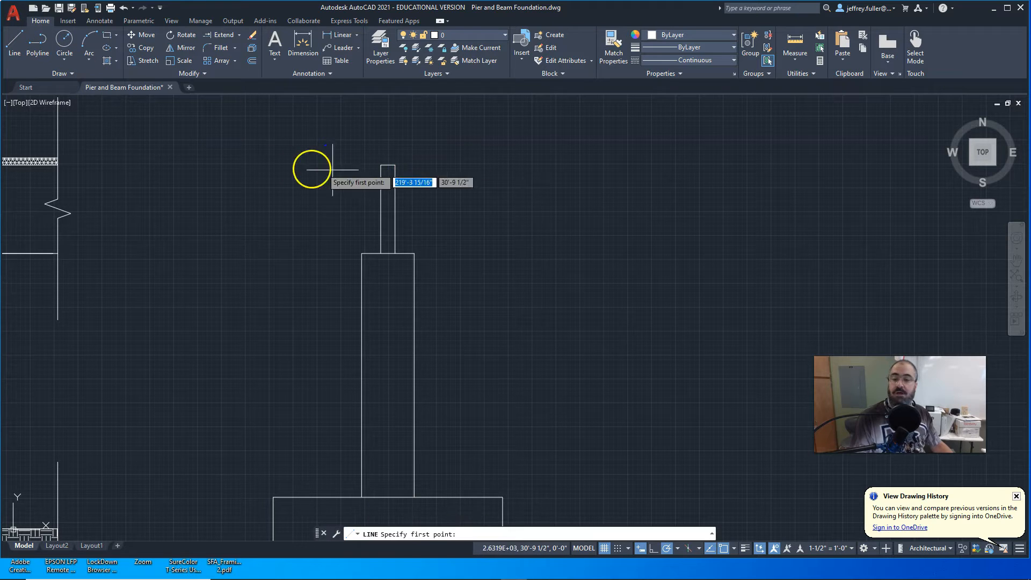
left_click(381, 254)
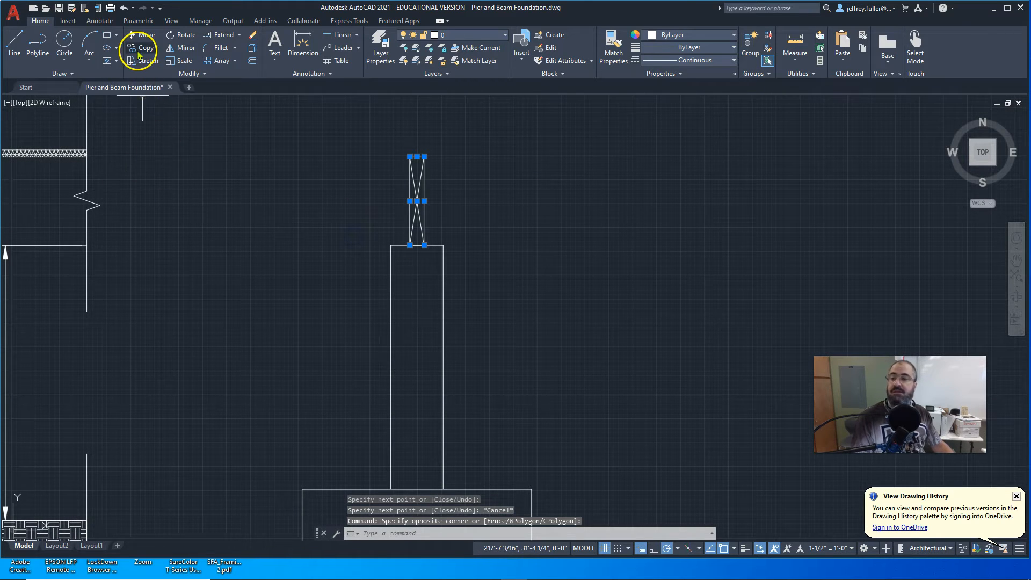
Copy the crossed board so three lumber pieces sit side by side above the post.
left_click(145, 47)
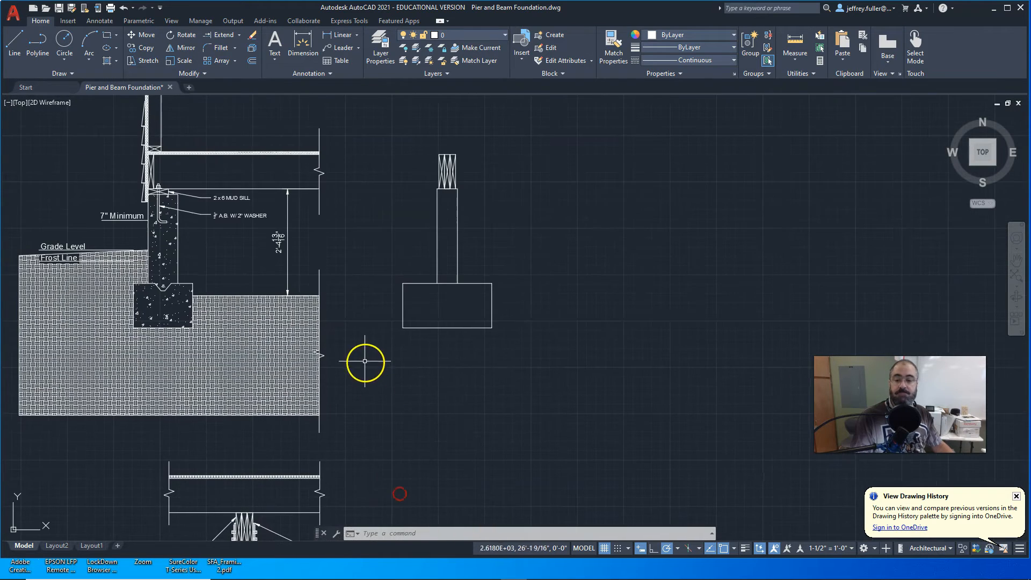
Move the stacked lumber pieces back into alignment over the post.
scroll("down", 3)
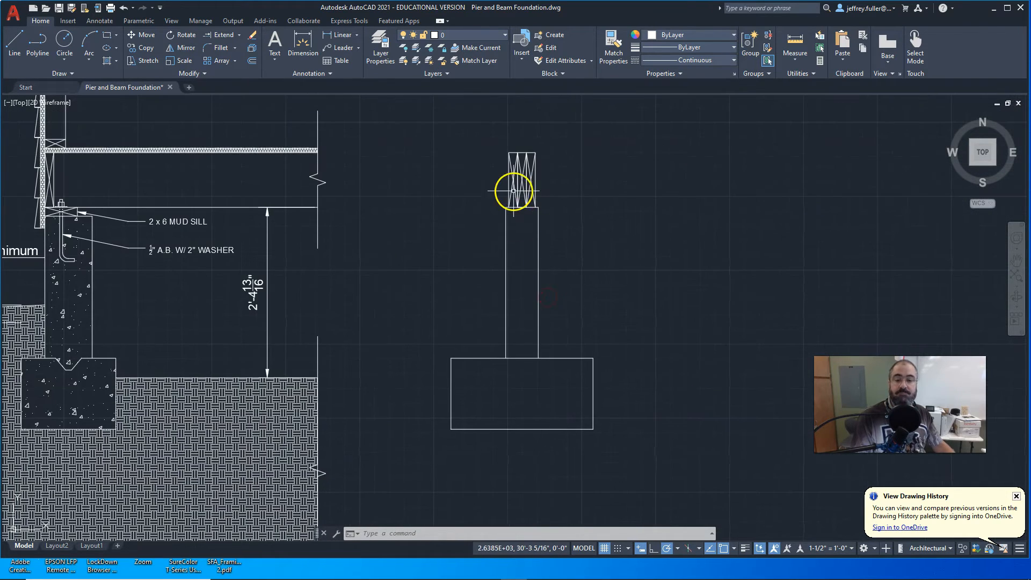
mouse_move(525, 209)
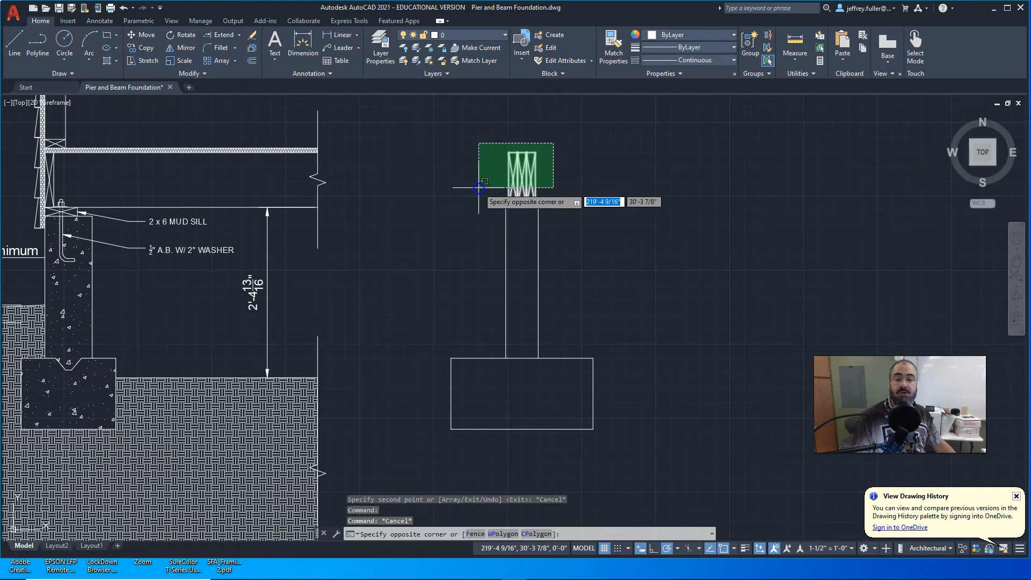
left_click(142, 35)
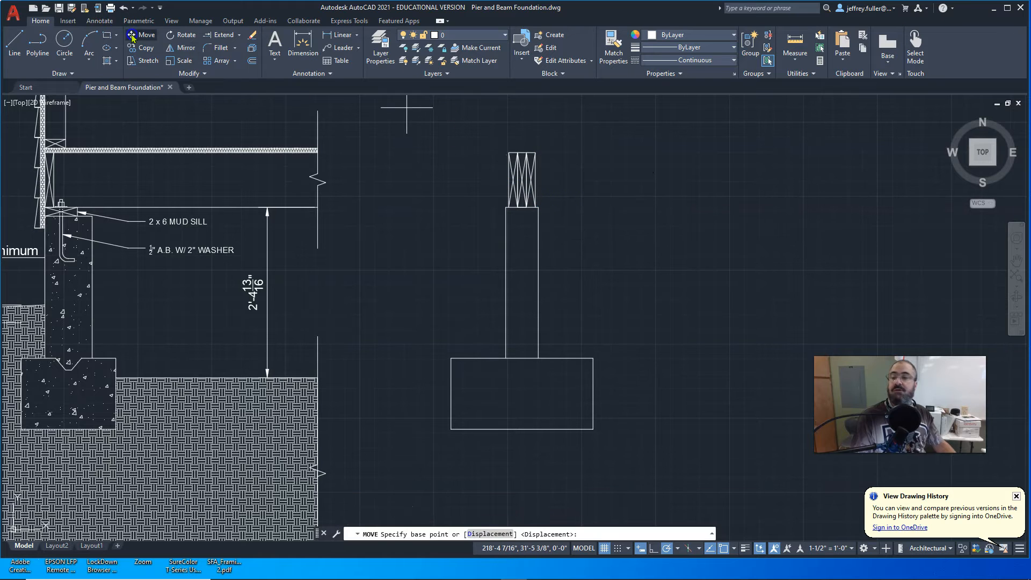
left_click(512, 156)
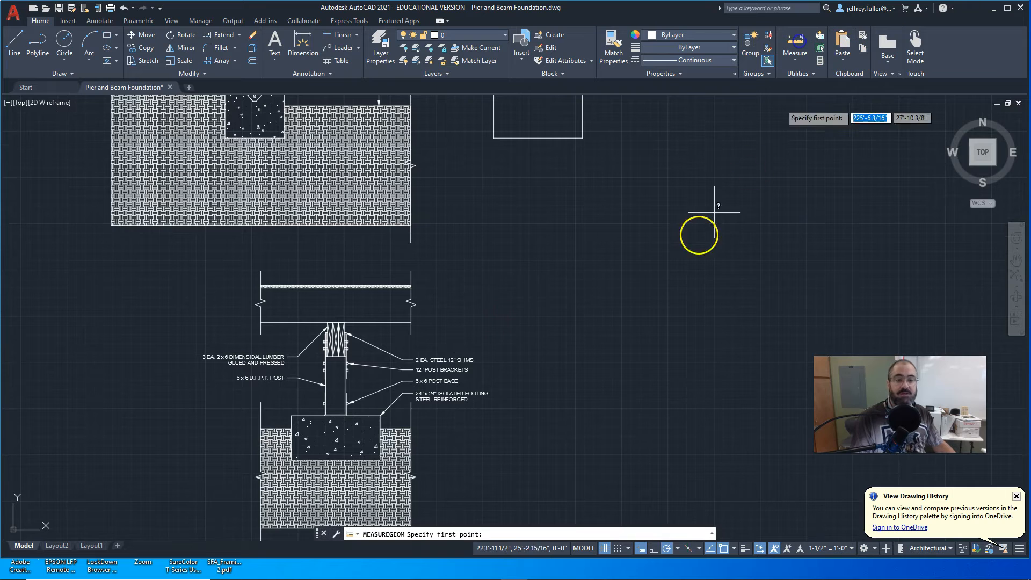
Measure the distance between the post brackets in the finished reference detail.
left_click(335, 365)
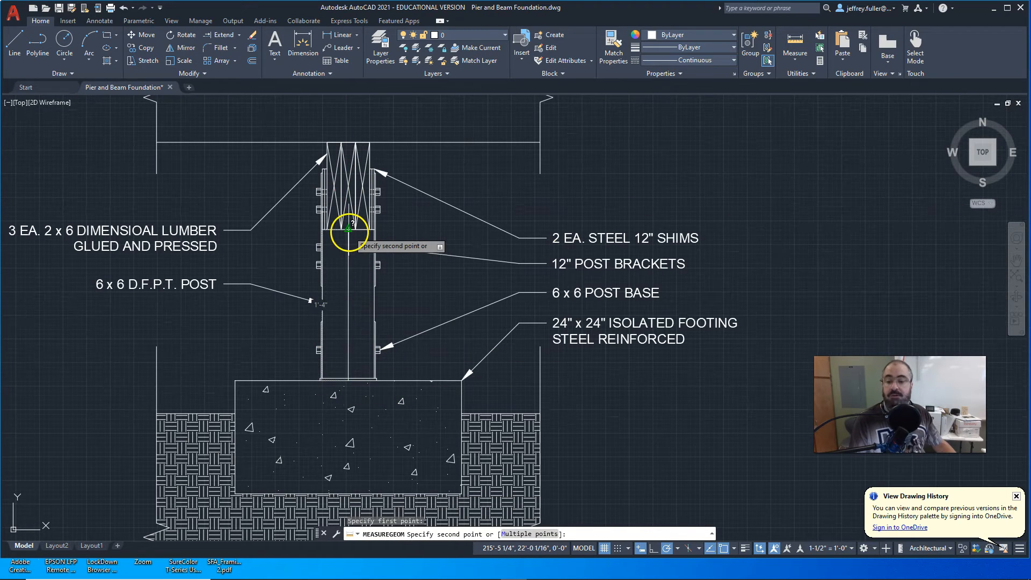
left_click(479, 324)
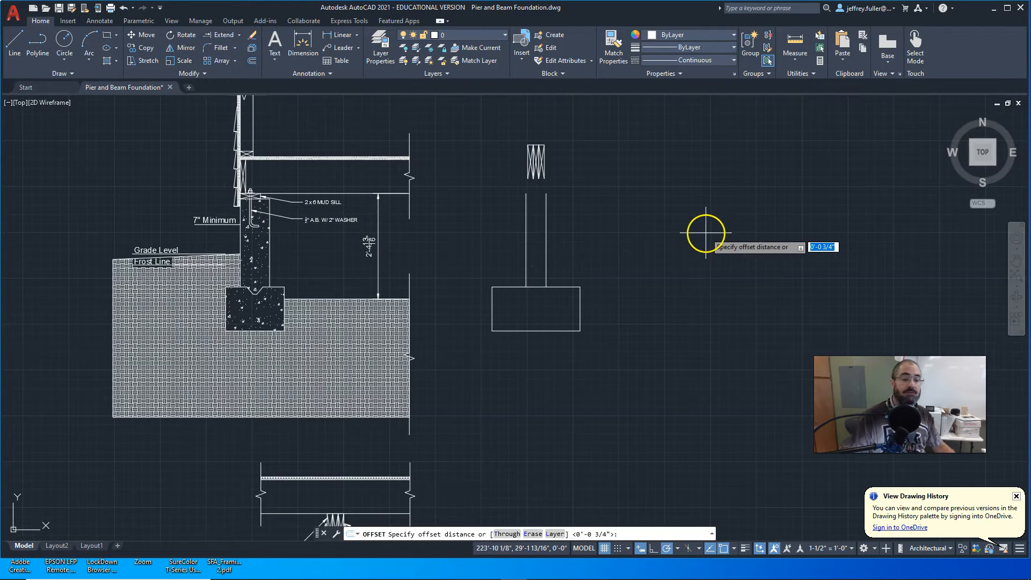
Offset the footing line 1'4", trim the post there and move the lumber onto its top.
type("1")
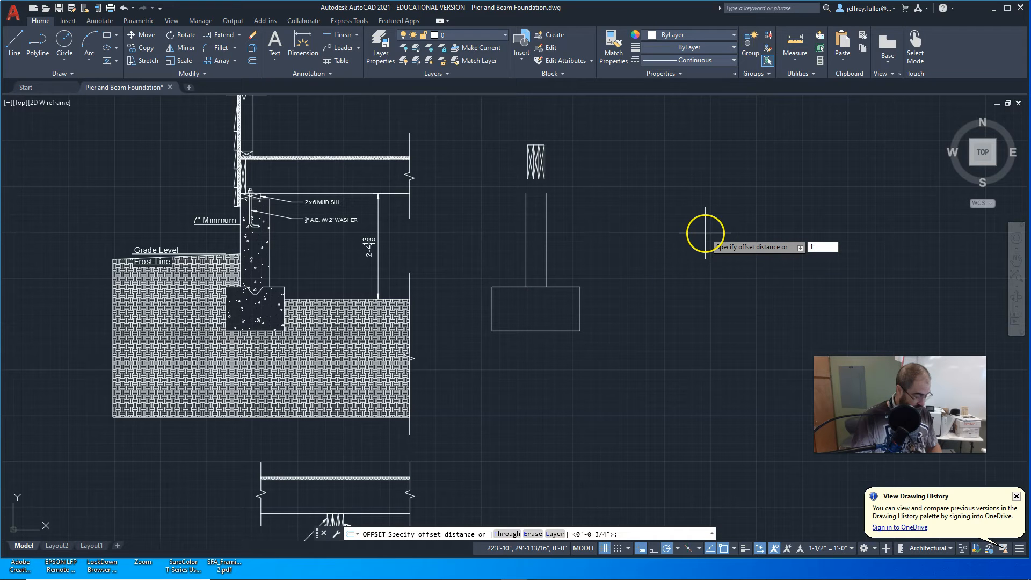
type("'4")
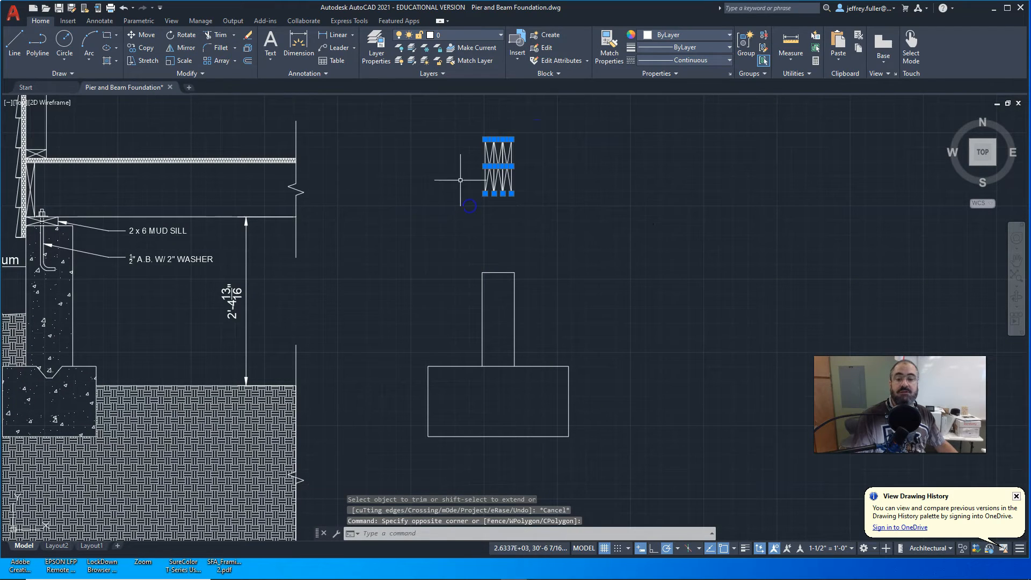
left_click(146, 34)
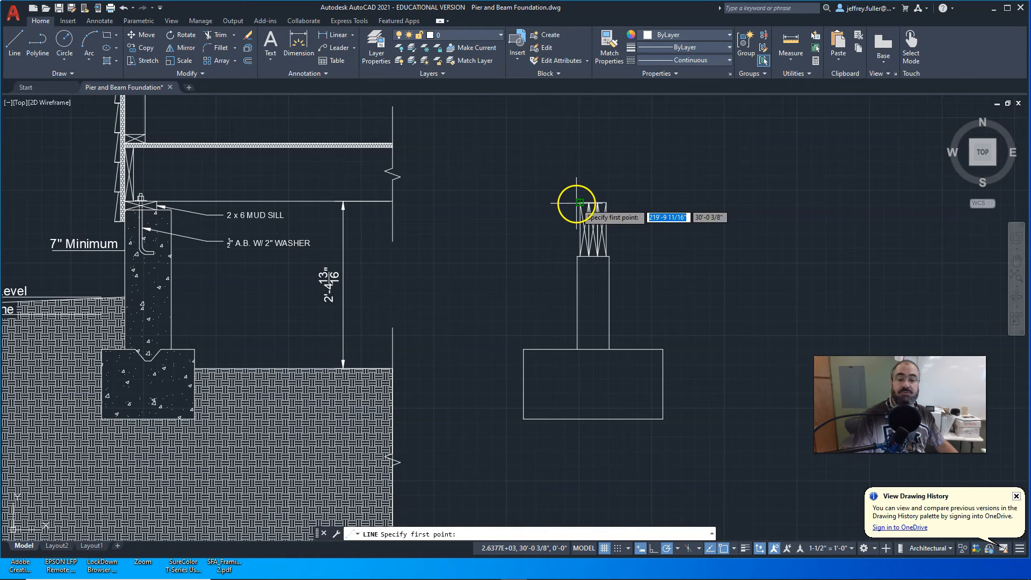
Draw the beam-top line, offset it 9.25 upward, and set a 3/4" offset distance.
left_click(579, 205)
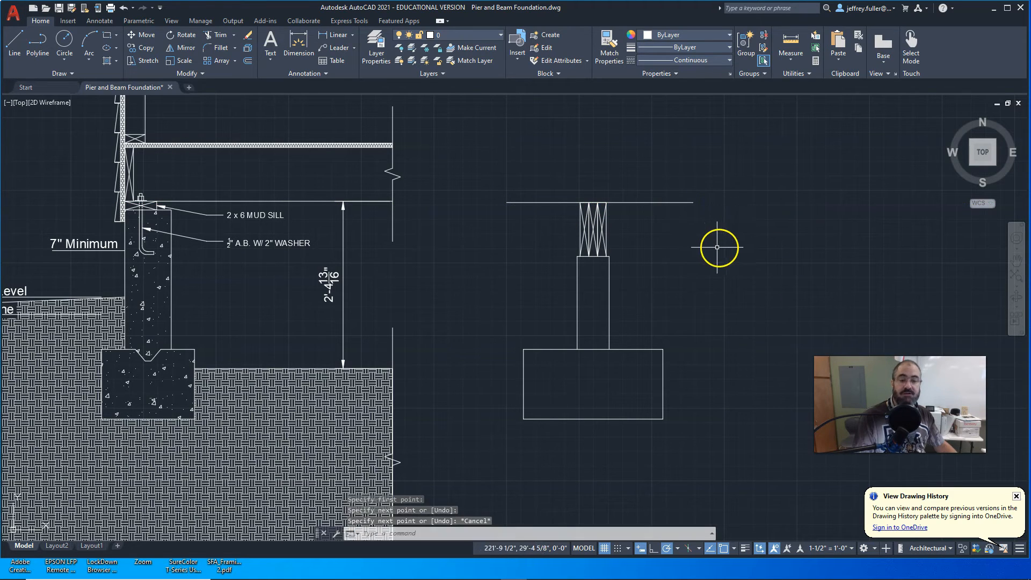
left_click(248, 59)
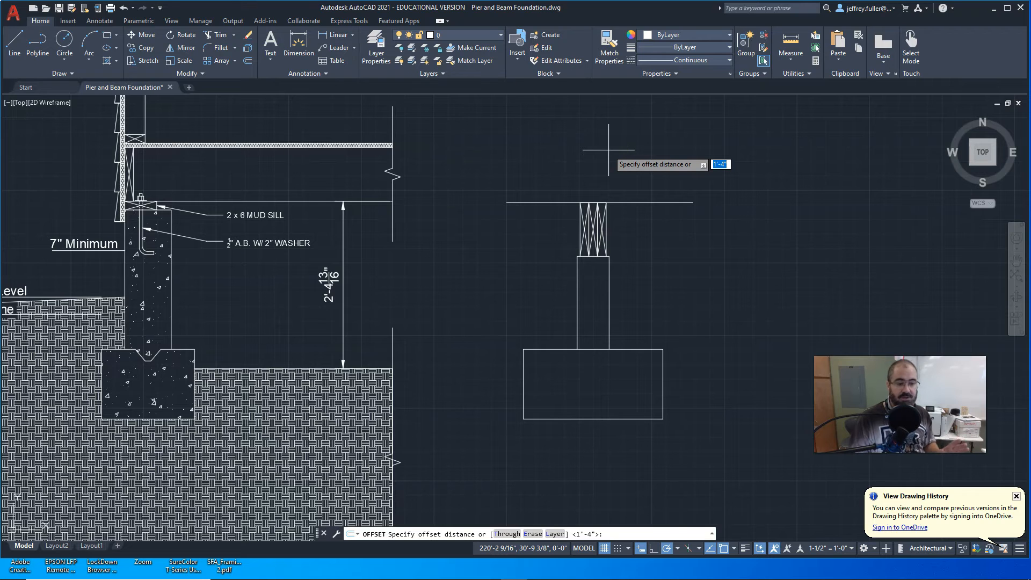
type("5")
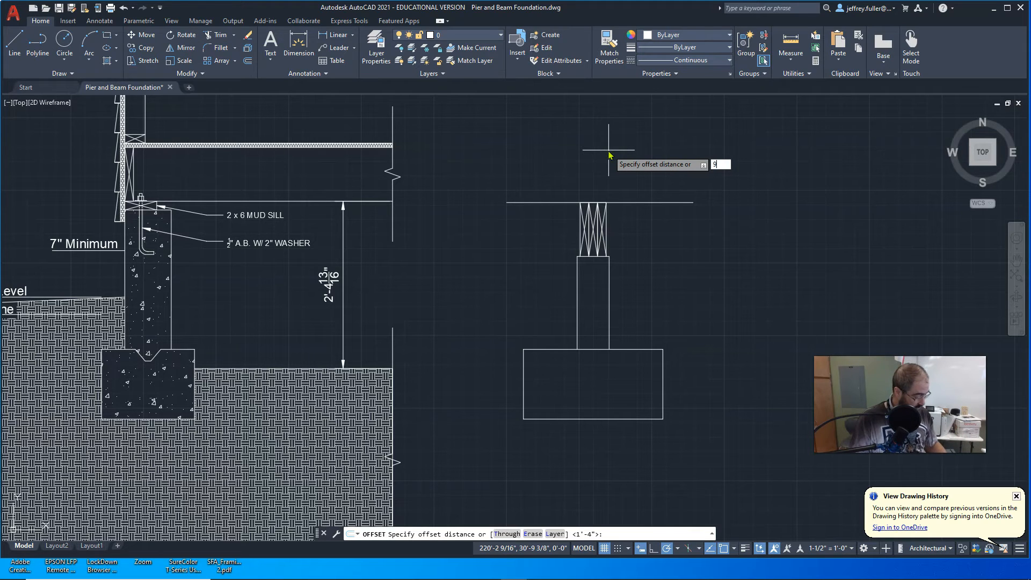
type(".25")
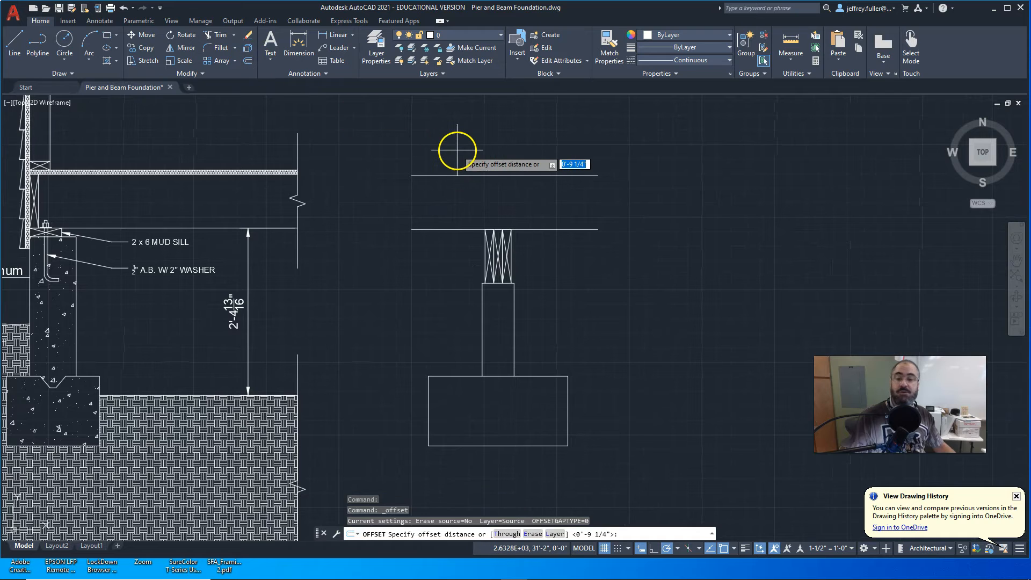
type("3/4\"")
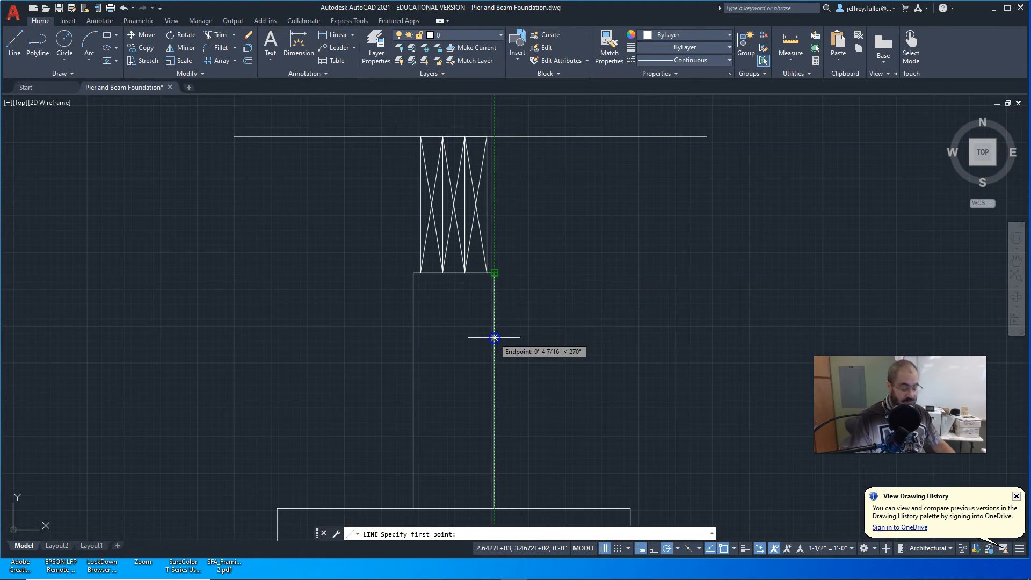
Stretch the right bracket line's top end 6 inches up along the beam and select it.
type("6")
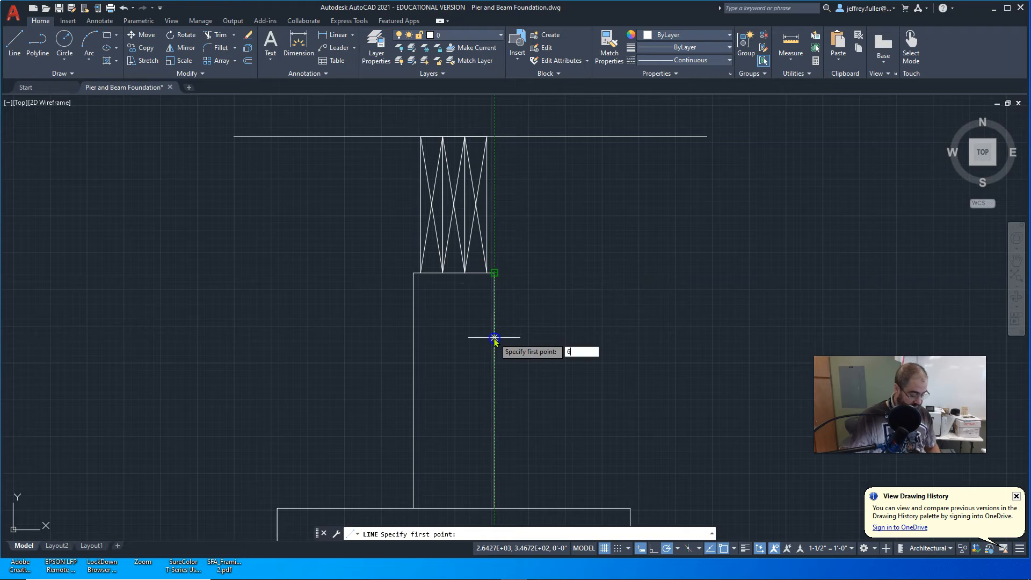
key("enter")
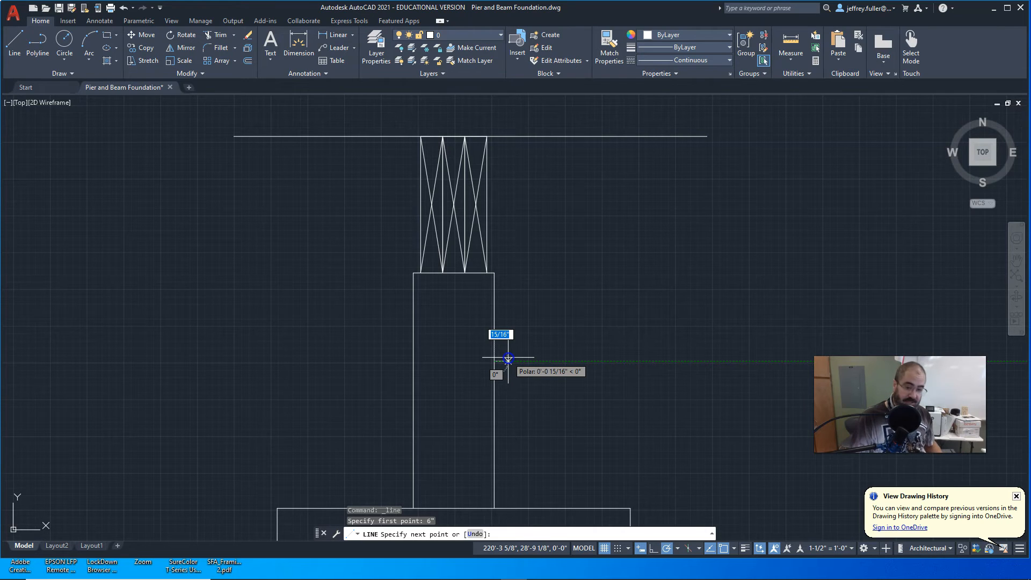
type("1")
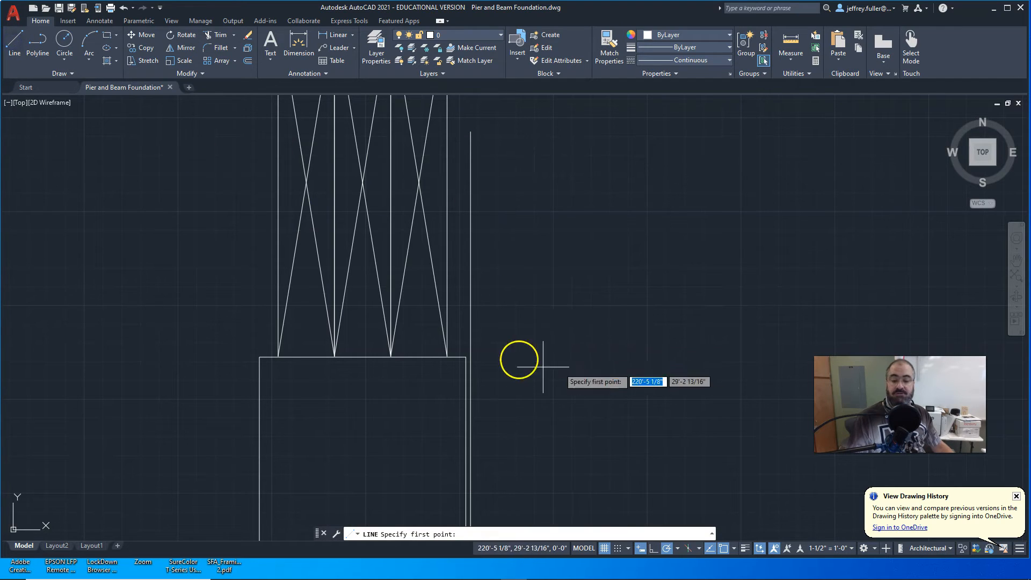
key("Escape")
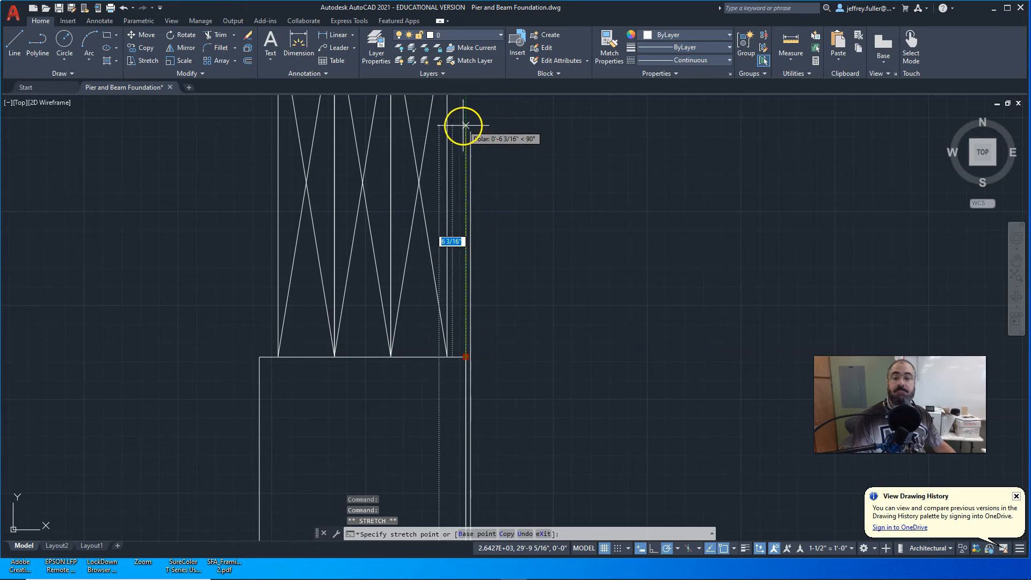
left_click(464, 133)
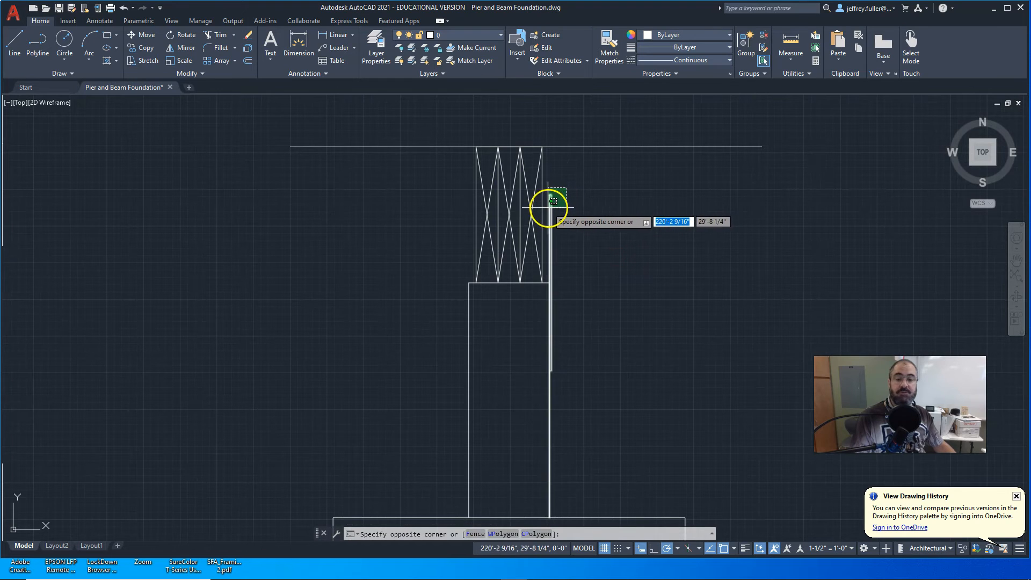
left_click(548, 209)
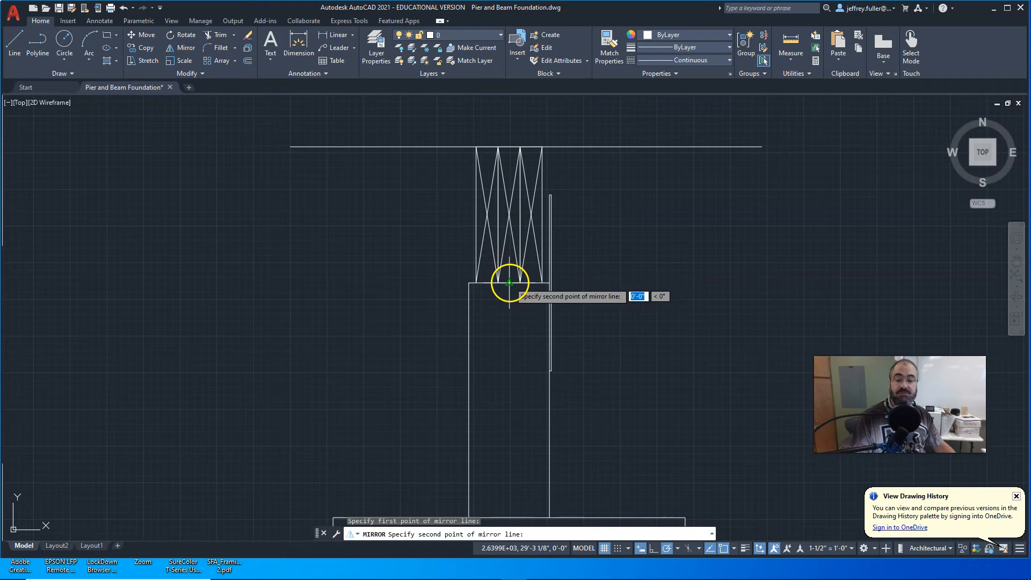
Mirror the right bracket across the post centre line to the left side, keeping the source.
left_click(509, 256)
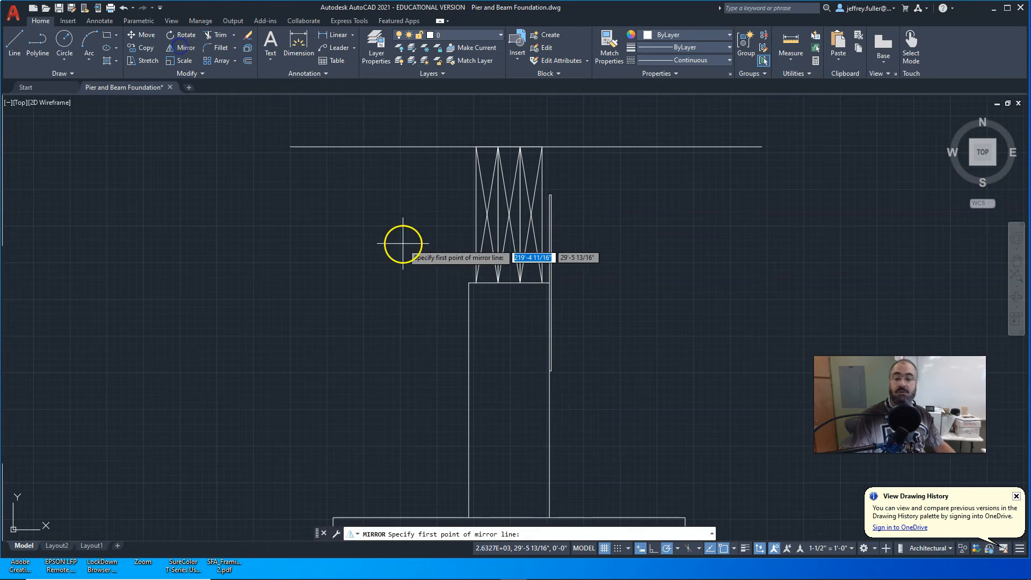
mouse_move(513, 283)
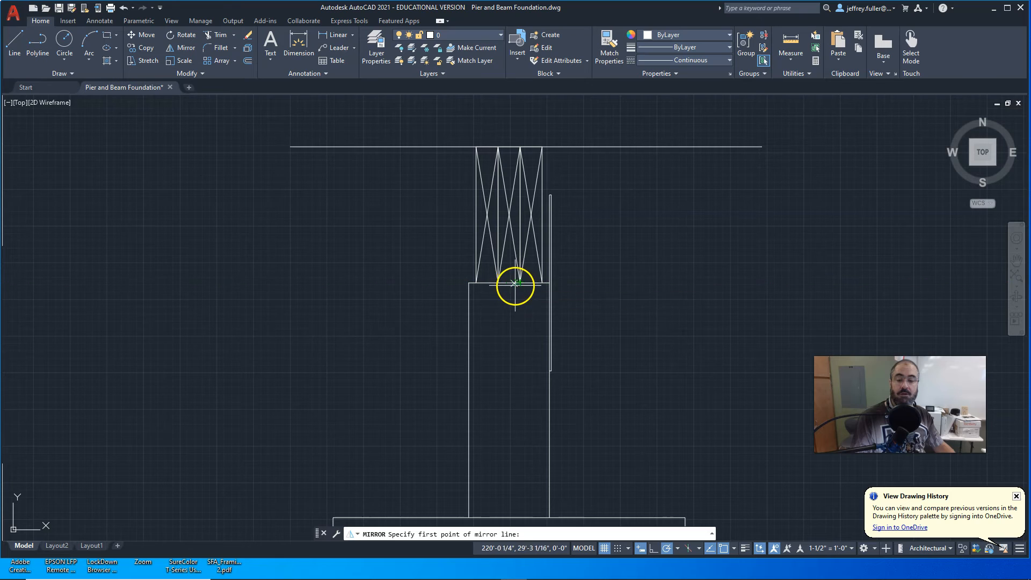
left_click(516, 285)
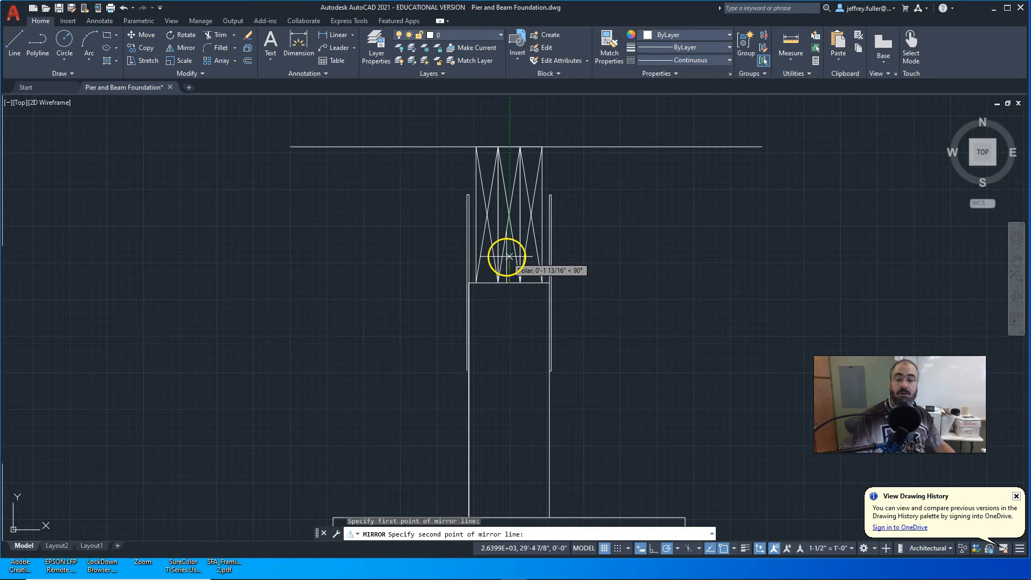
left_click(510, 257)
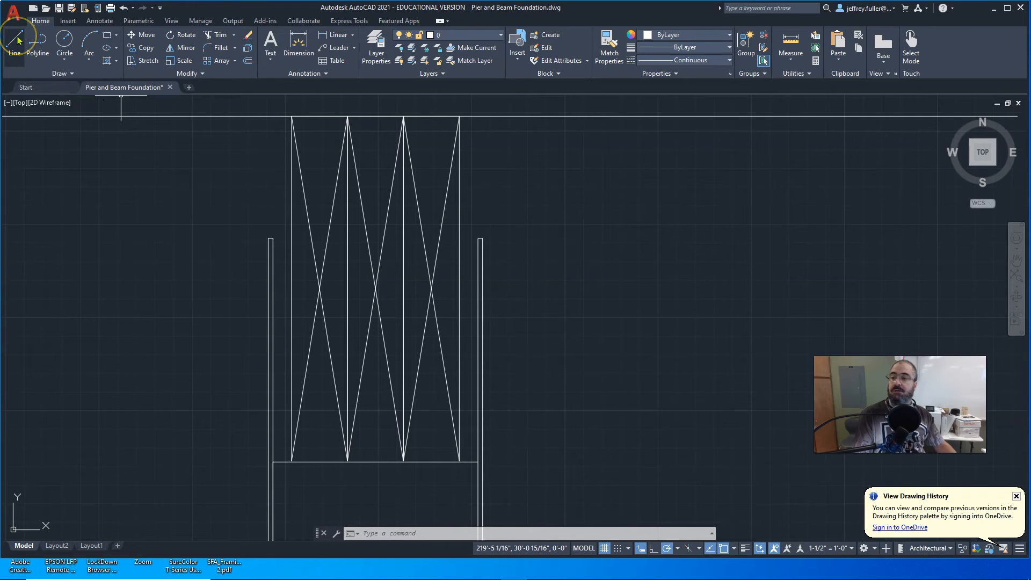
mouse_move(476, 281)
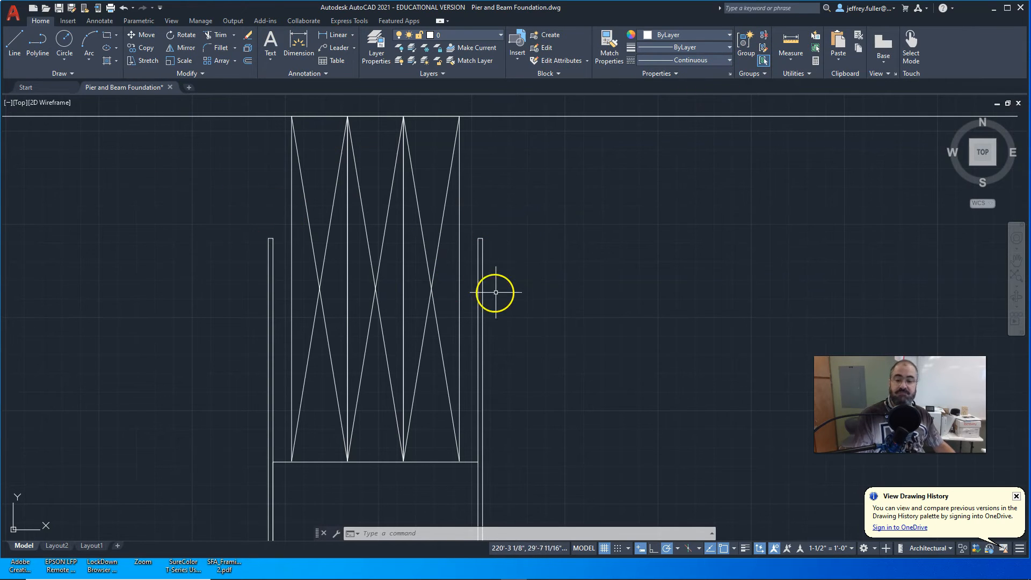
mouse_move(99, 205)
type("5")
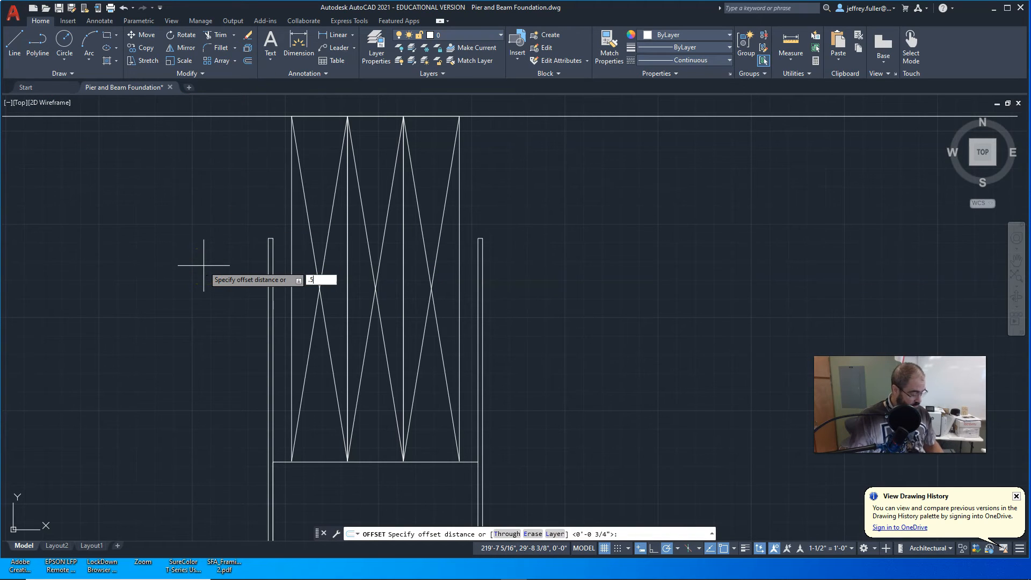
Offset the bracket lines .5 and .25 for inner edges and trim the excess below the beam.
key("Enter")
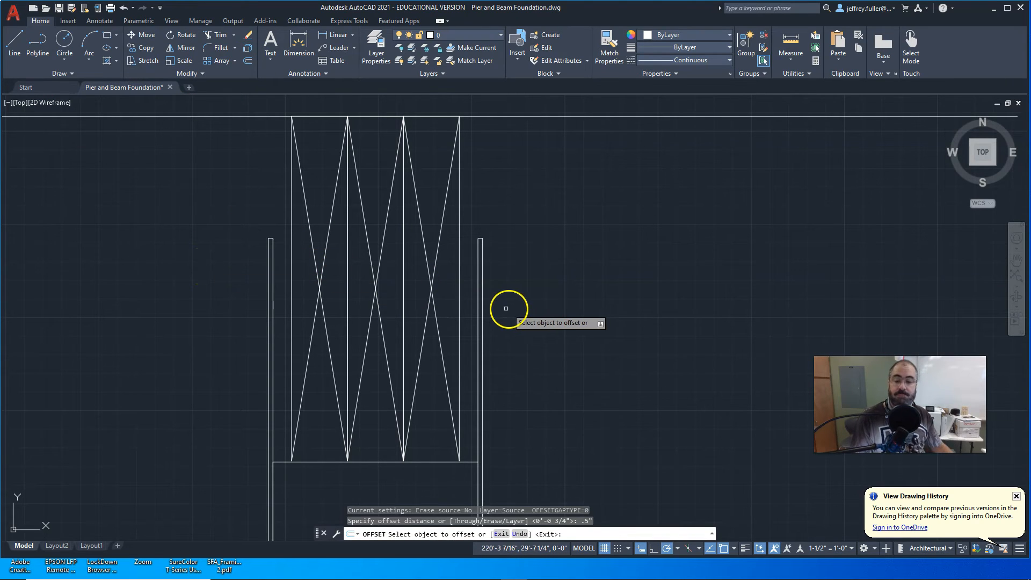
left_click(481, 310)
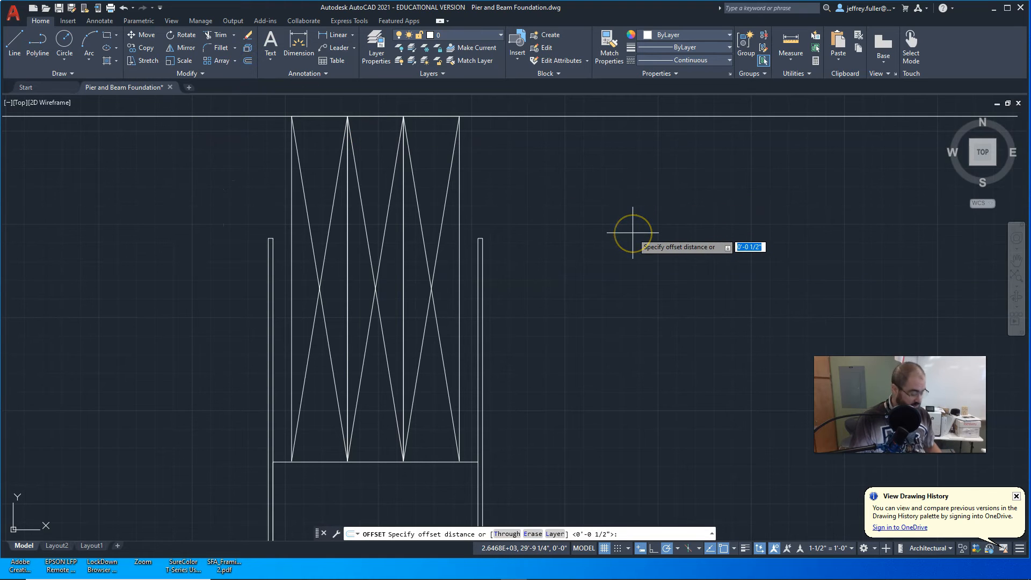
type(".25")
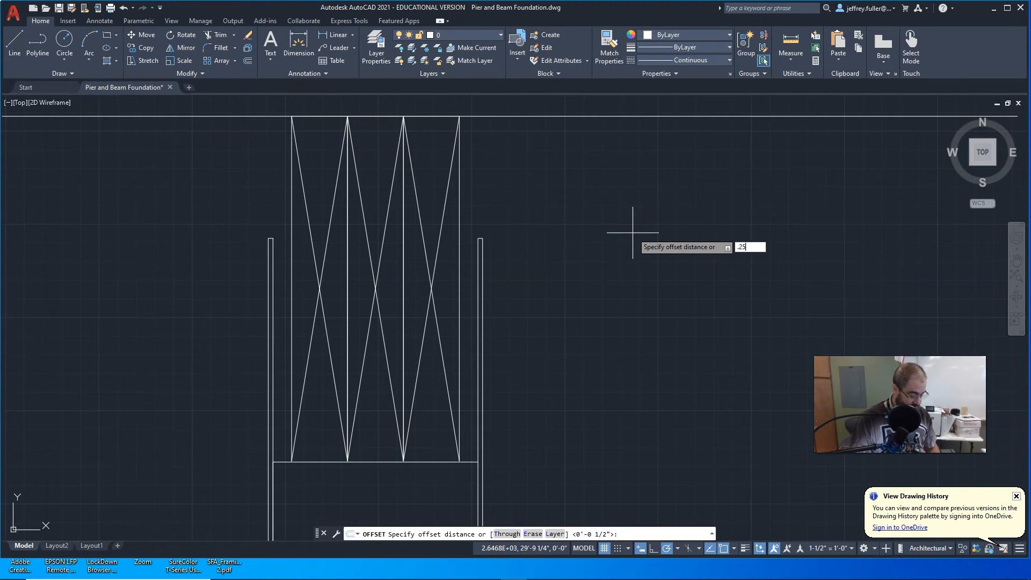
key("enter")
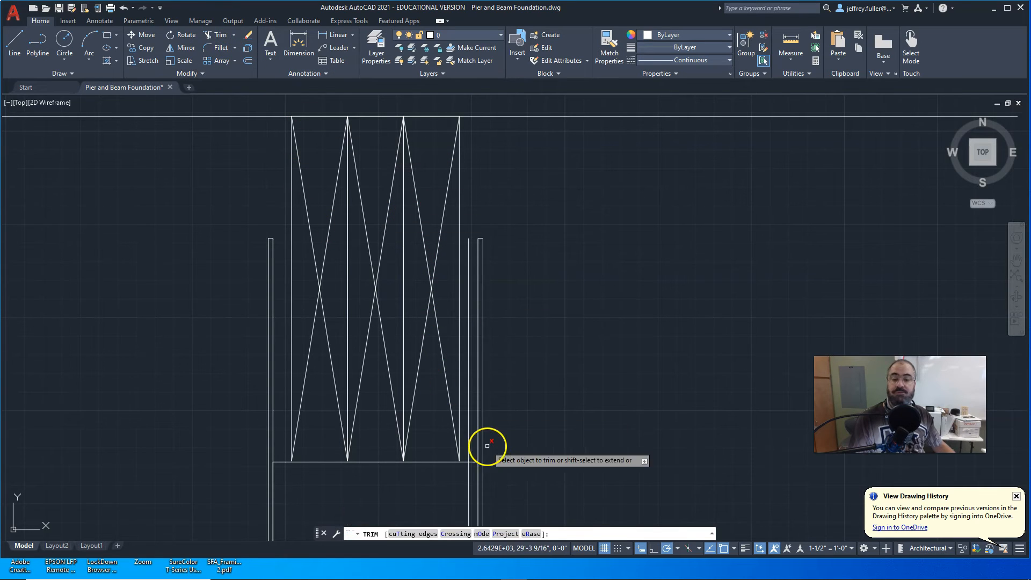
left_click(487, 448)
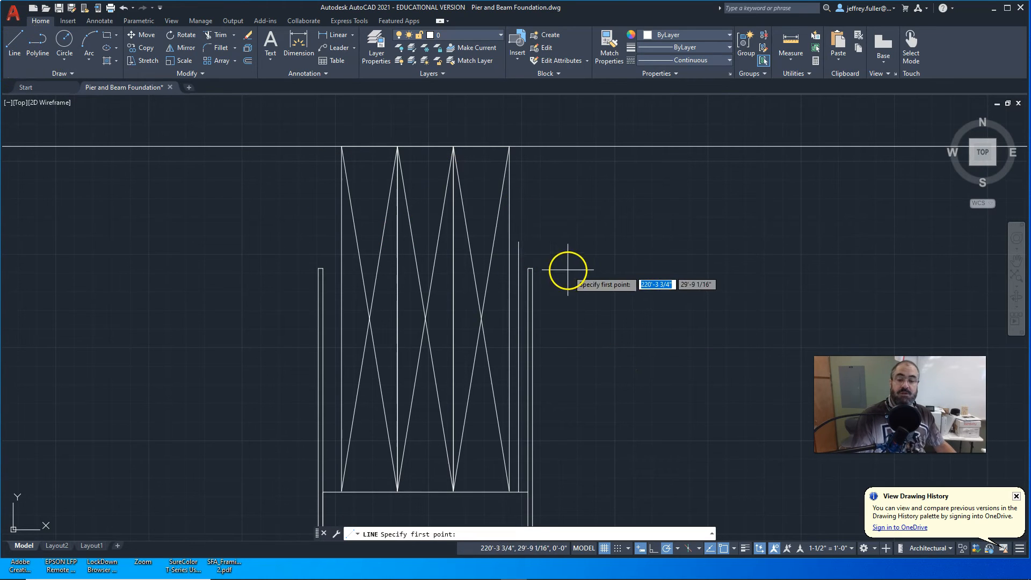
left_click(567, 270)
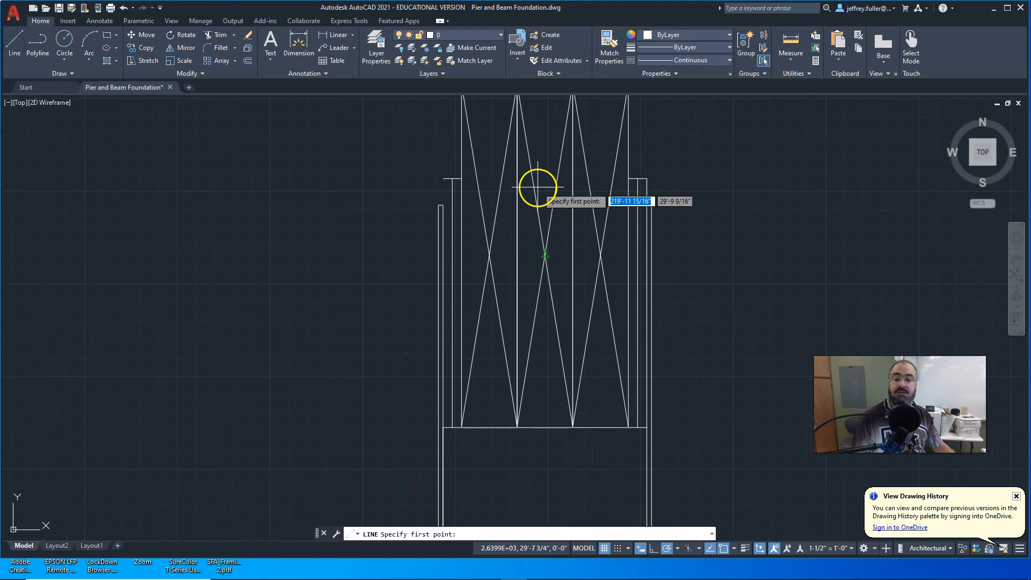
Draw the 1/8" horizontal flange from the bracket's top corner and end the line.
left_click(538, 187)
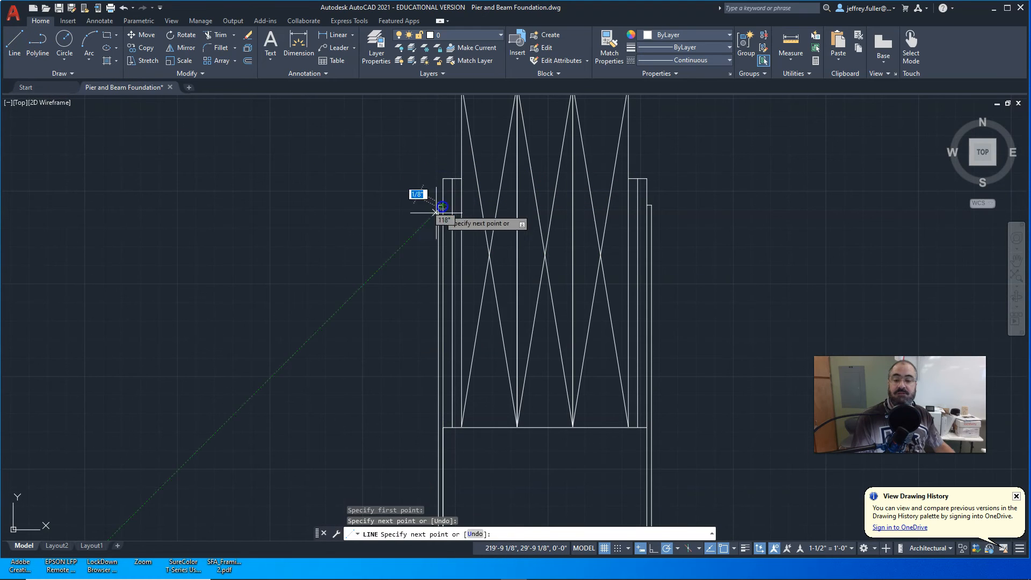
key("Escape")
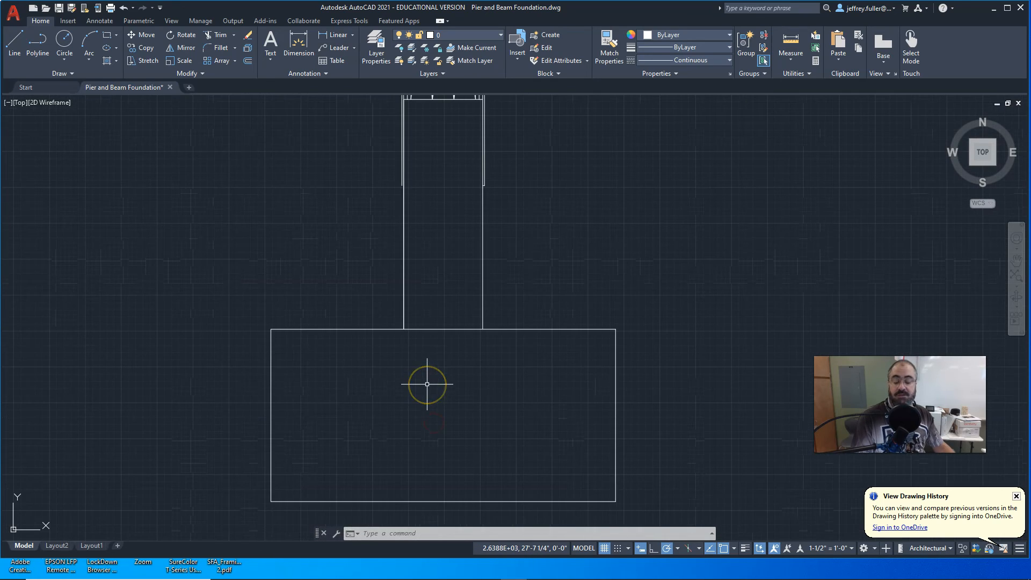
mouse_move(438, 328)
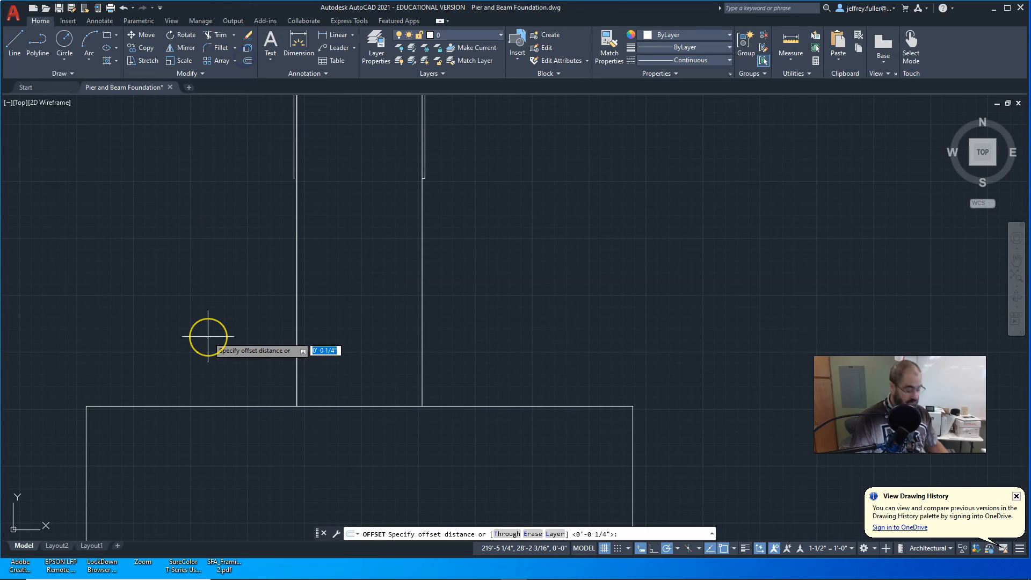
Offset the post edge .25 for the base plate and stretch it 1/4 past the post.
type(".25")
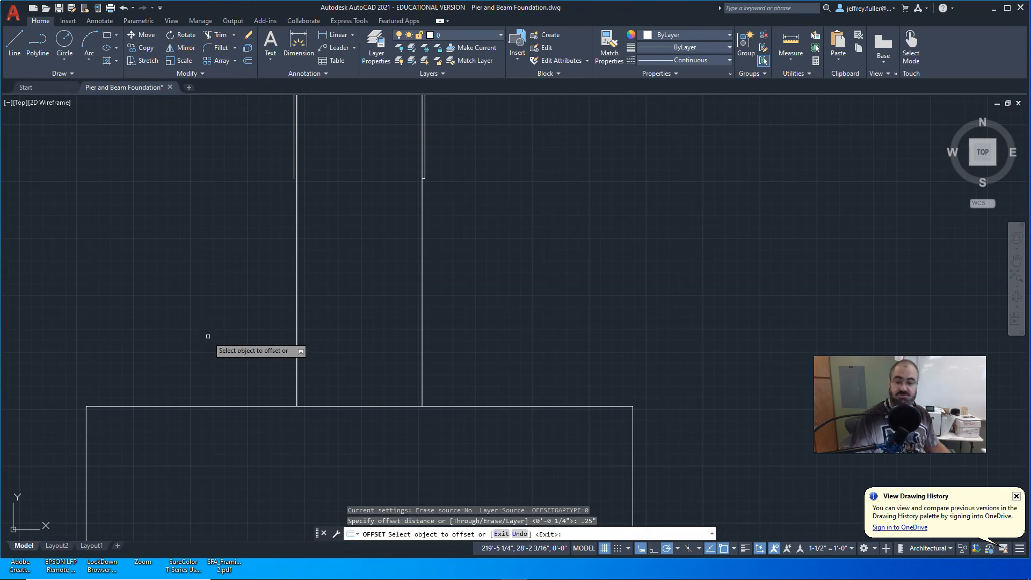
left_click(385, 399)
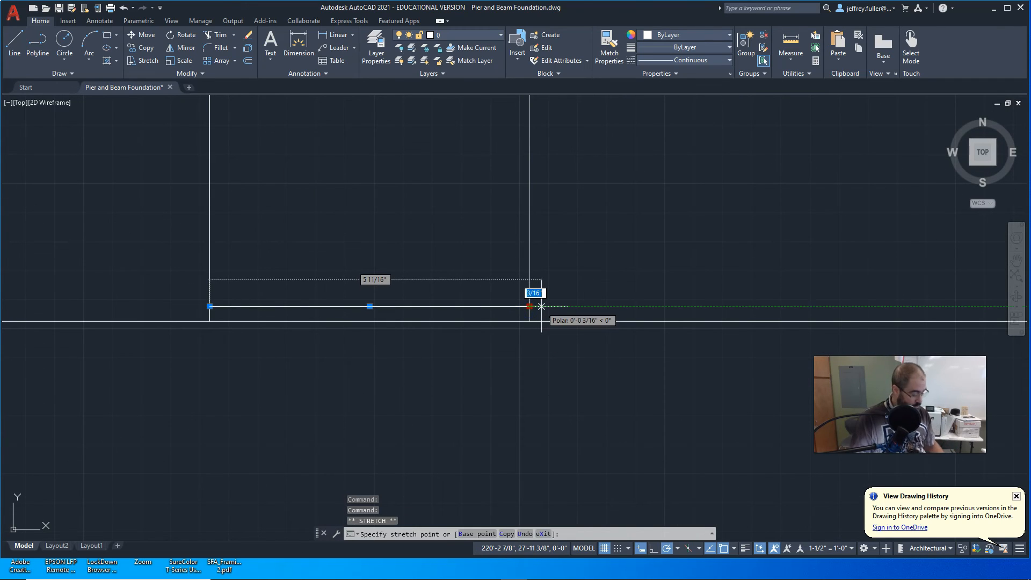
type("1/4")
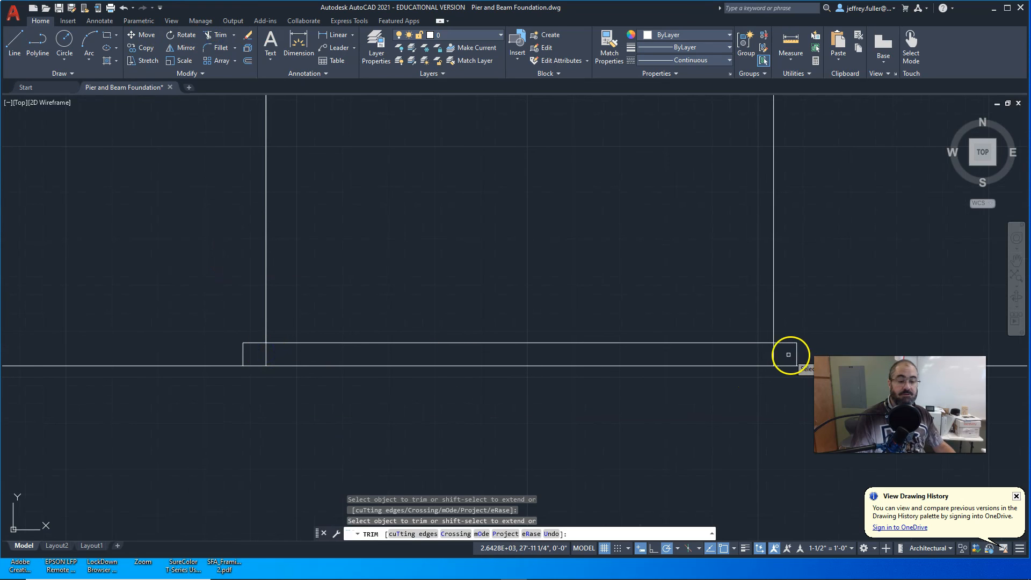
mouse_move(267, 355)
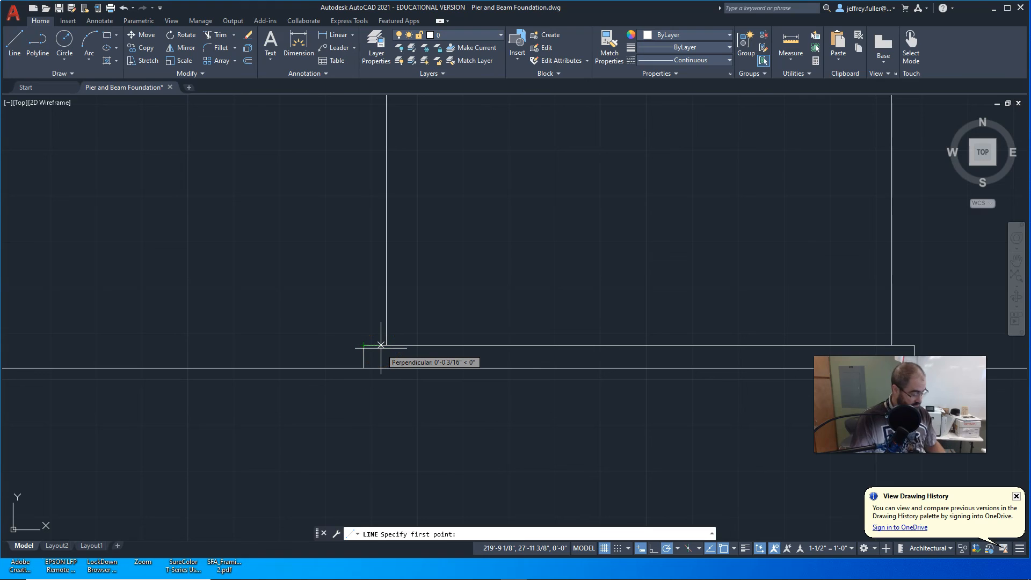
Start the 1/8 upturned bracket side rising from the base plate corner.
type("1/")
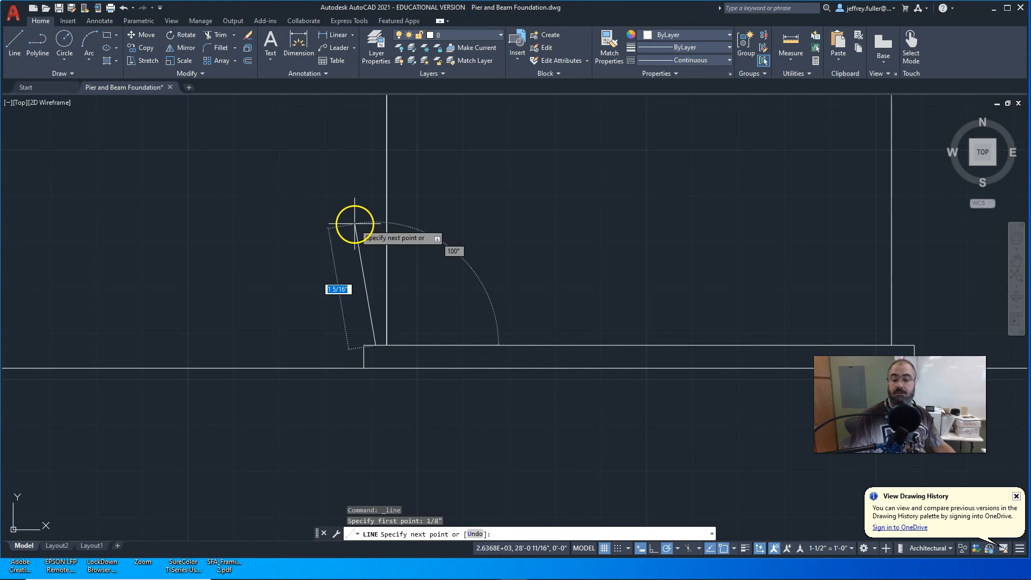
mouse_move(375, 296)
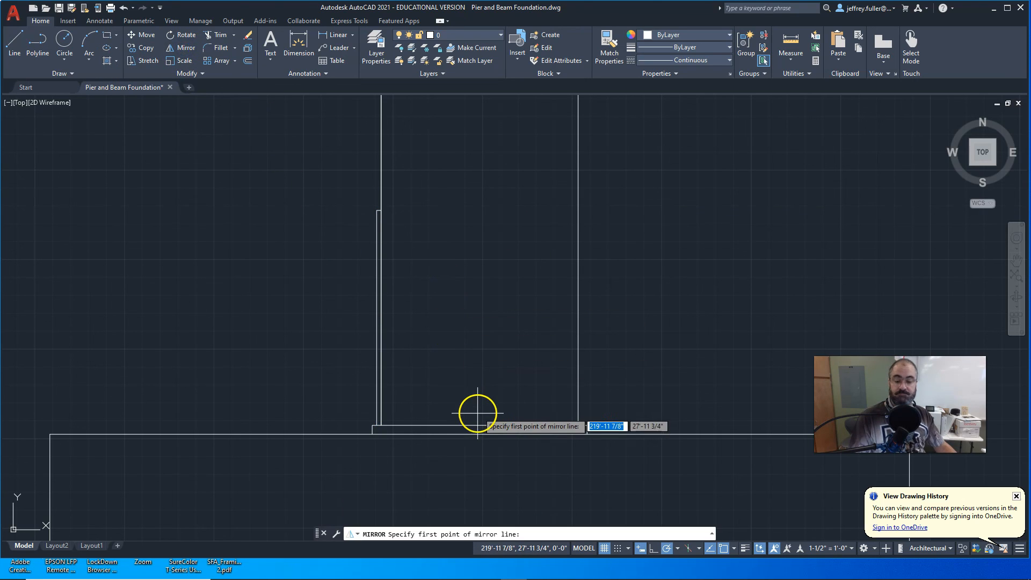
Mirror the bracket side about the post centreline and bring AutoCAD back from the taskbar.
left_click(477, 332)
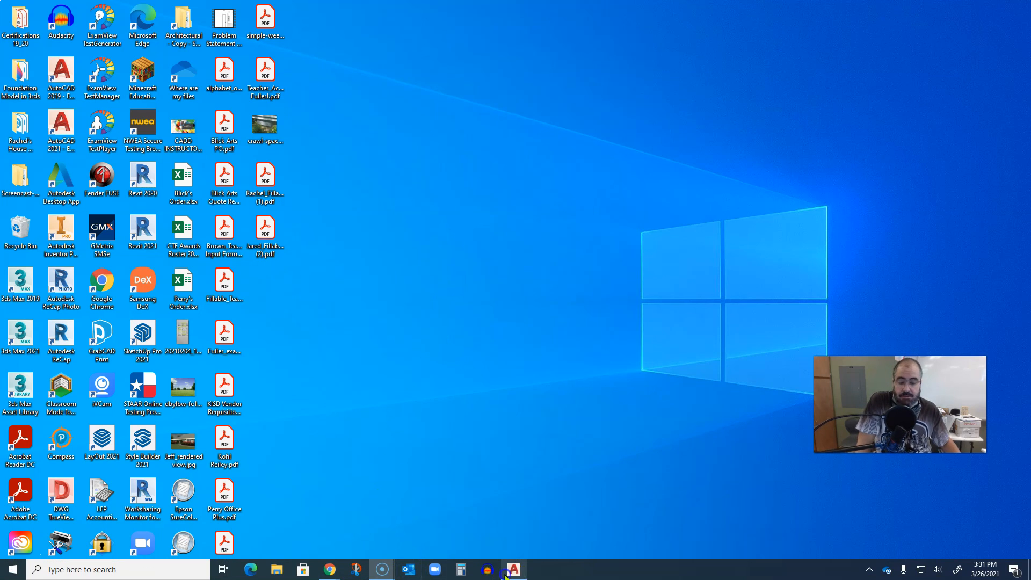
left_click(515, 569)
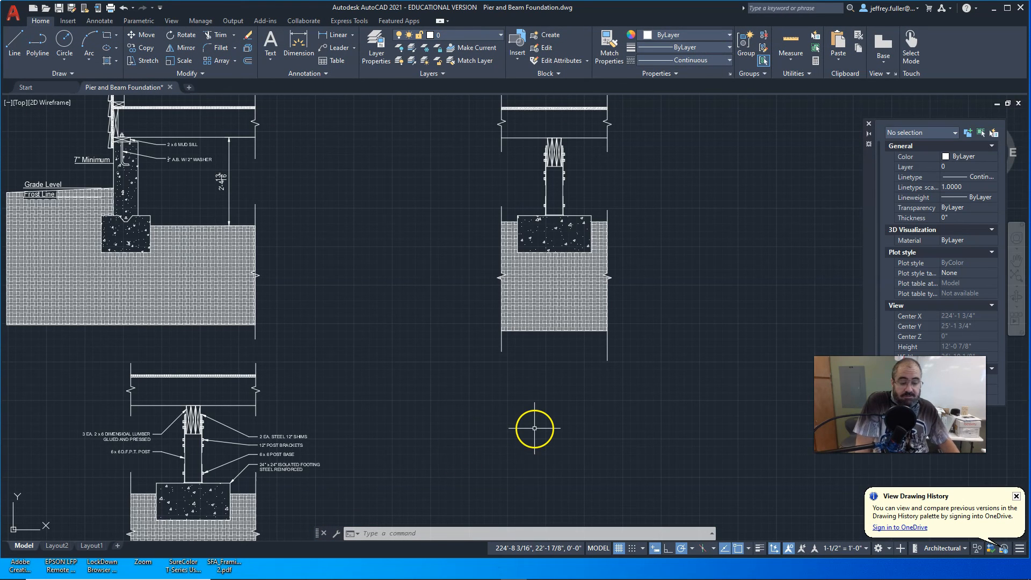